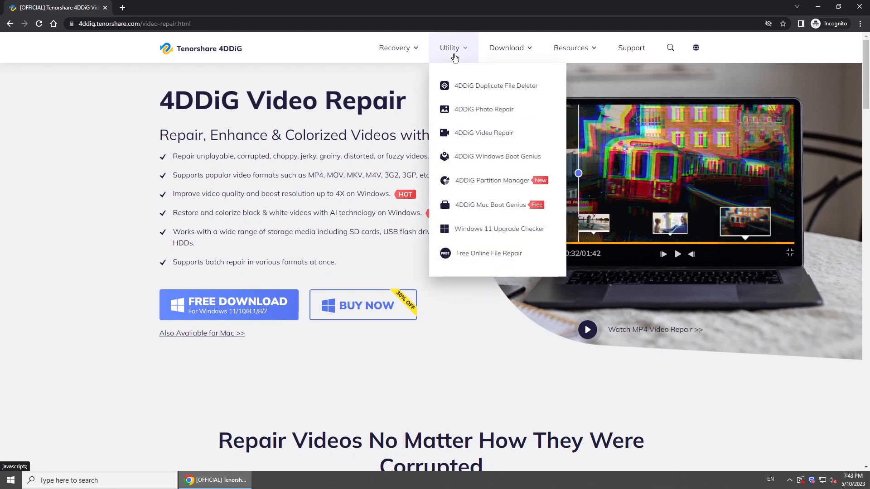
Step: Leave Chrome's 4DDiG Video Repair page and show the test folder of five MP4 videos
left_click(483, 109)
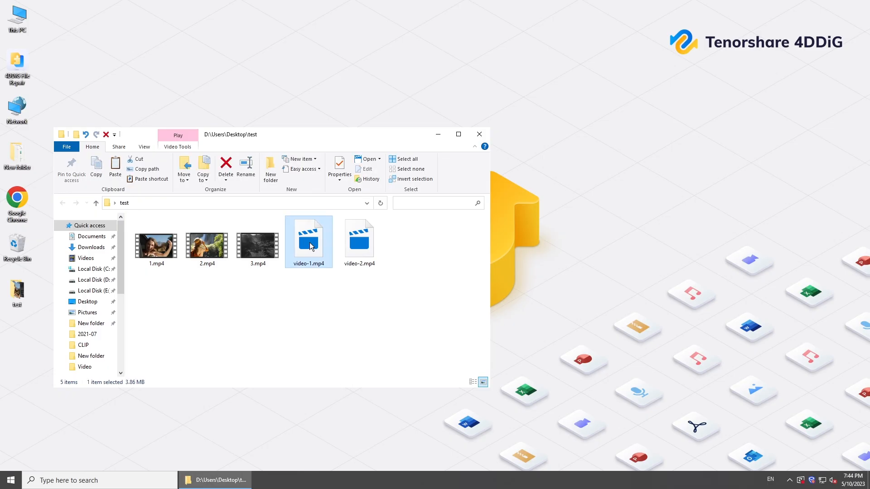
Step: Try playing video-2.mp4 in Movies & TV and dismiss the Can't play error
double_click(309, 242)
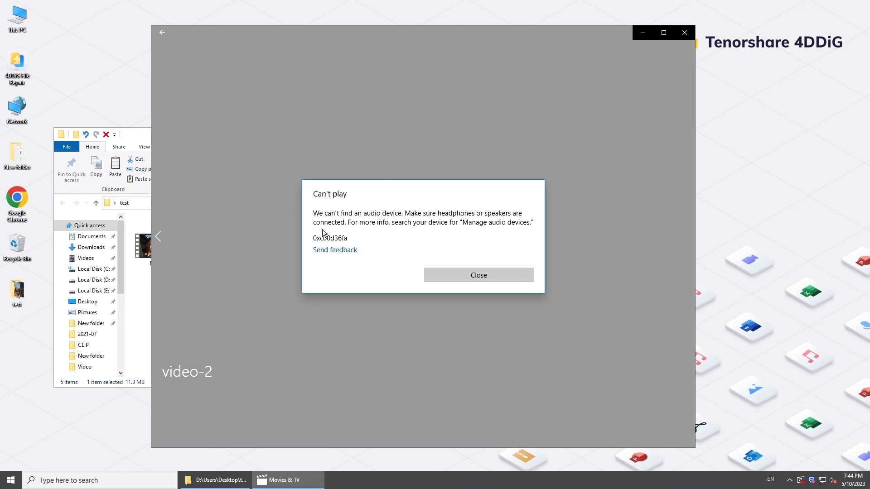
mouse_move(431, 232)
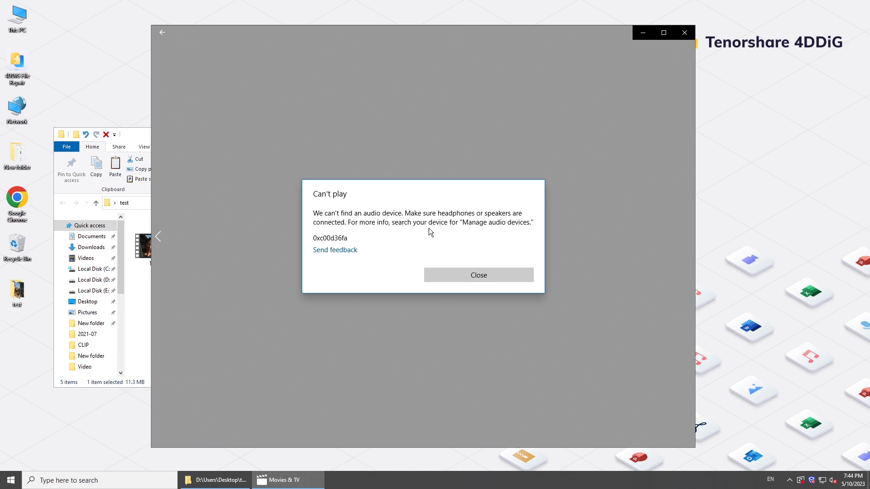
mouse_move(505, 232)
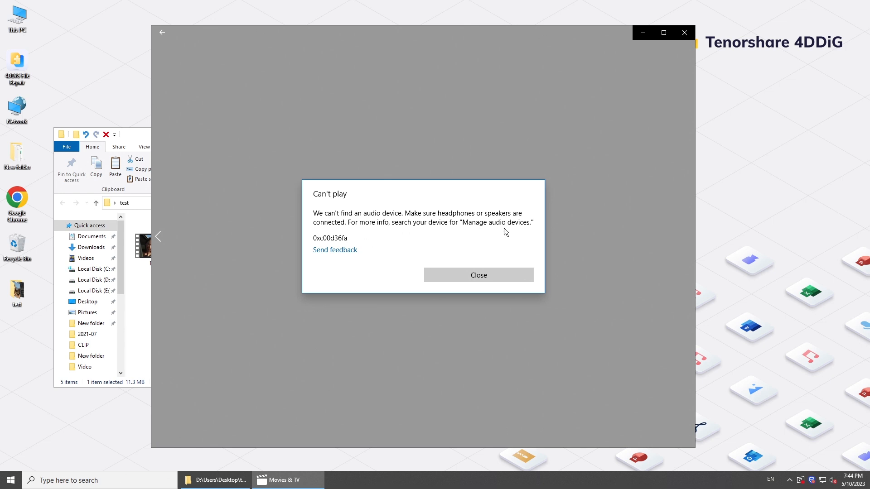
left_click(478, 275)
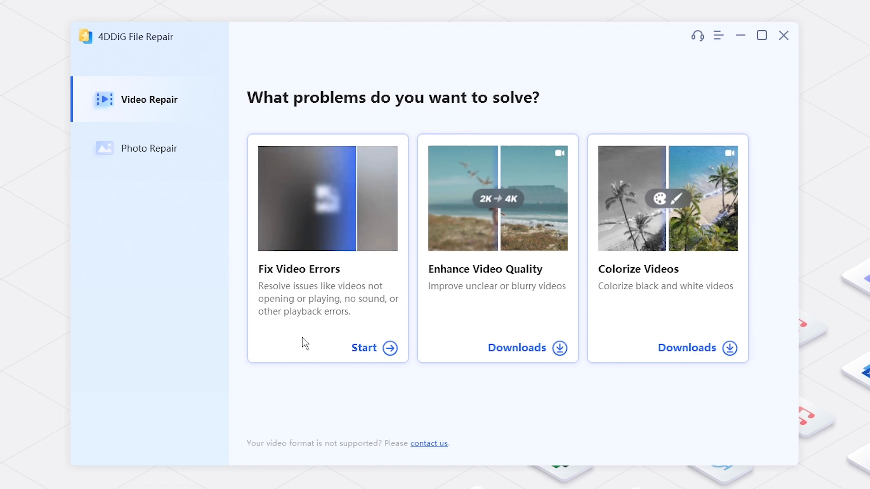
Step: Add video-1.mp4 and video-2.mp4 to Fix Video Errors and run the repair
left_click(373, 348)
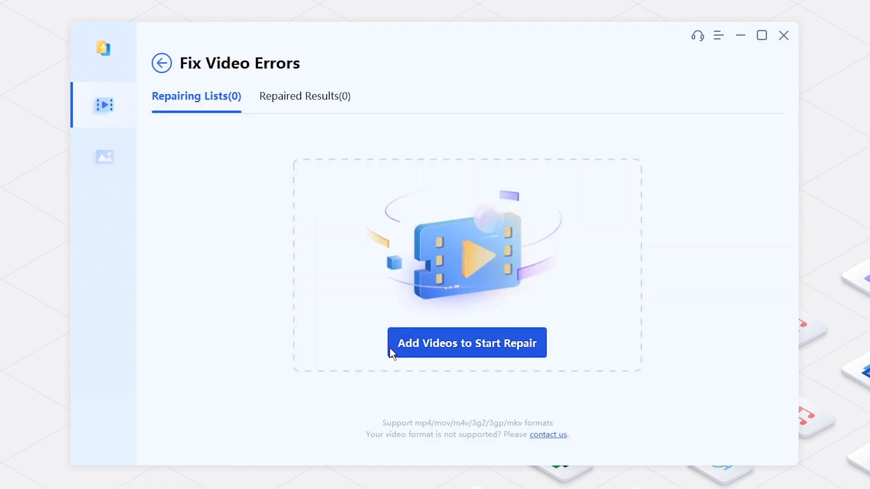
mouse_move(459, 340)
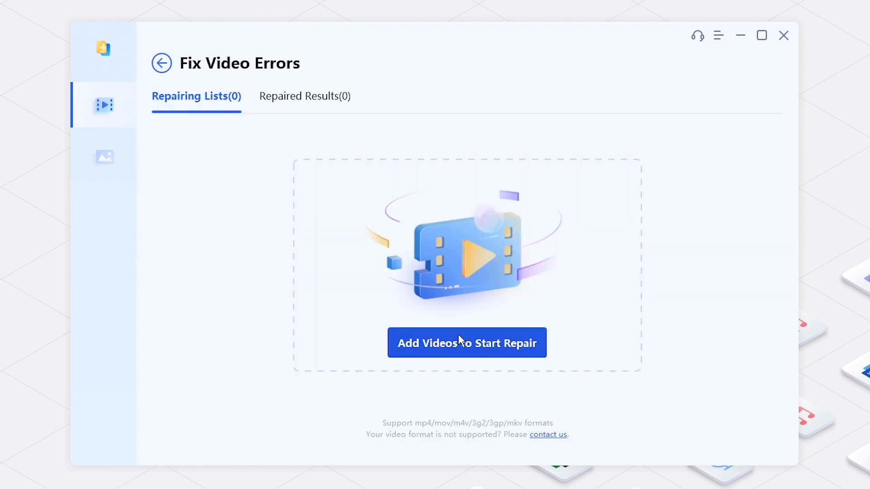
left_click(467, 343)
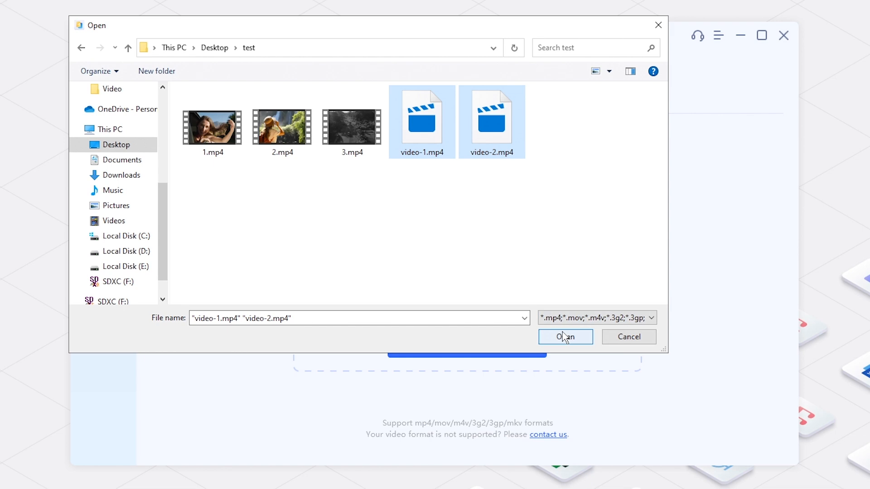
left_click(565, 337)
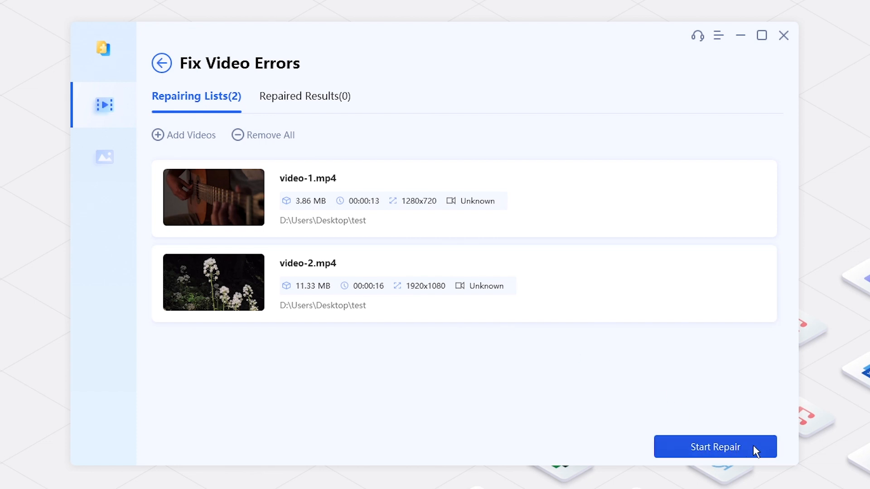
left_click(715, 447)
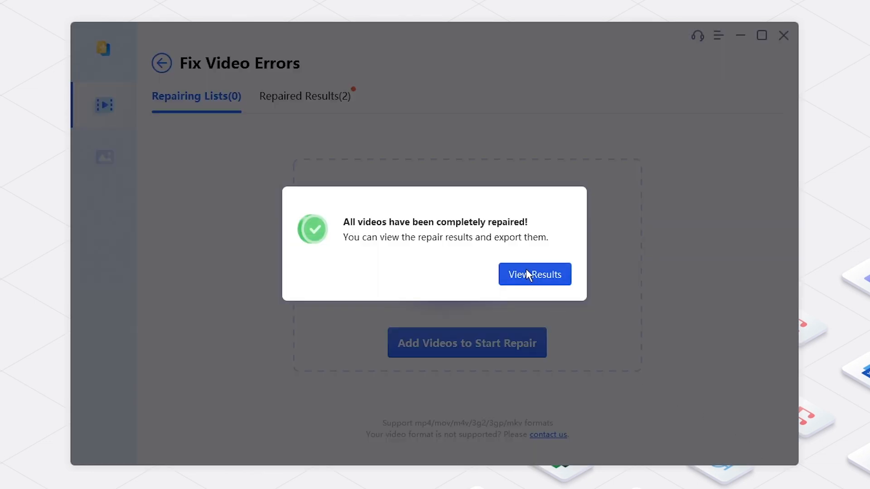
Step: Select all repaired videos in the results and export them to the Desktop
left_click(534, 274)
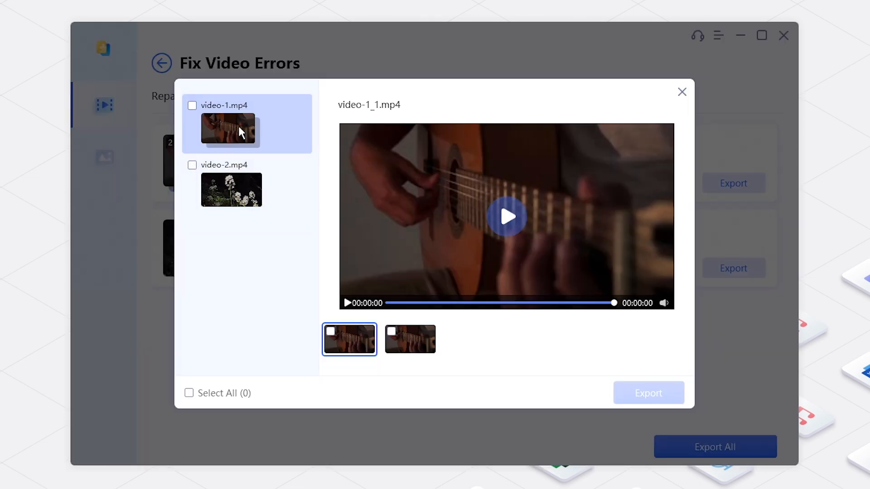
left_click(505, 216)
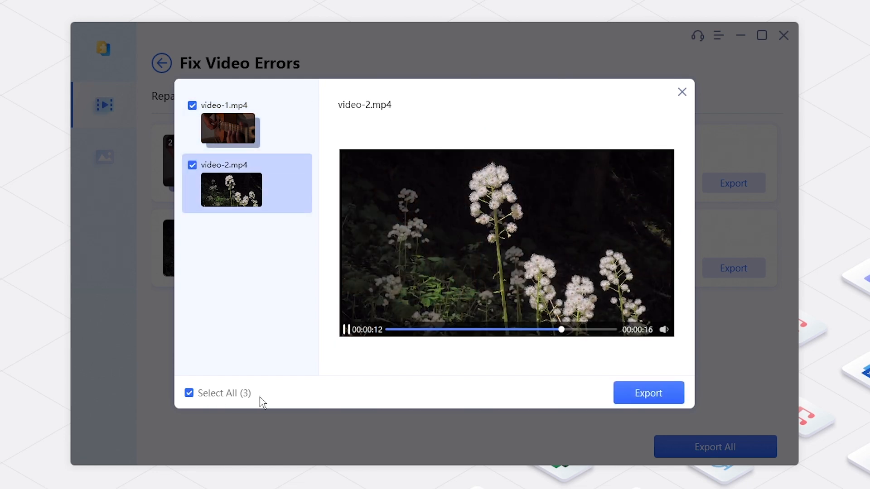
left_click(648, 393)
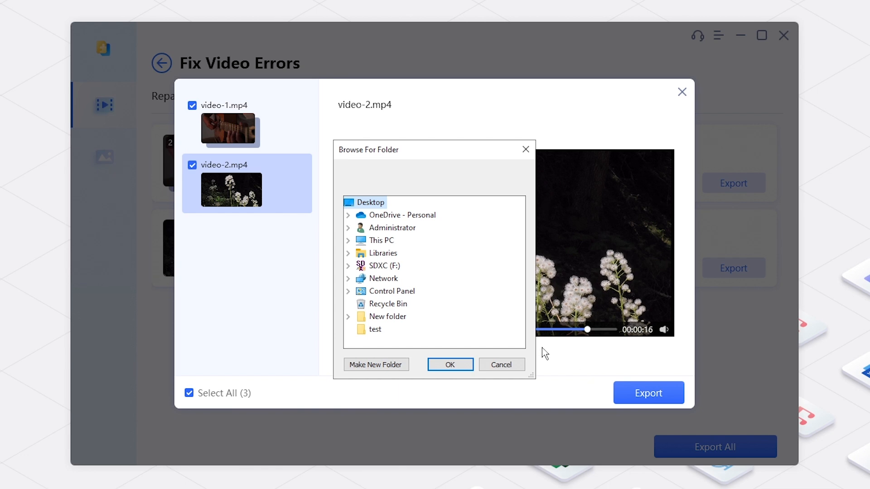
mouse_move(382, 241)
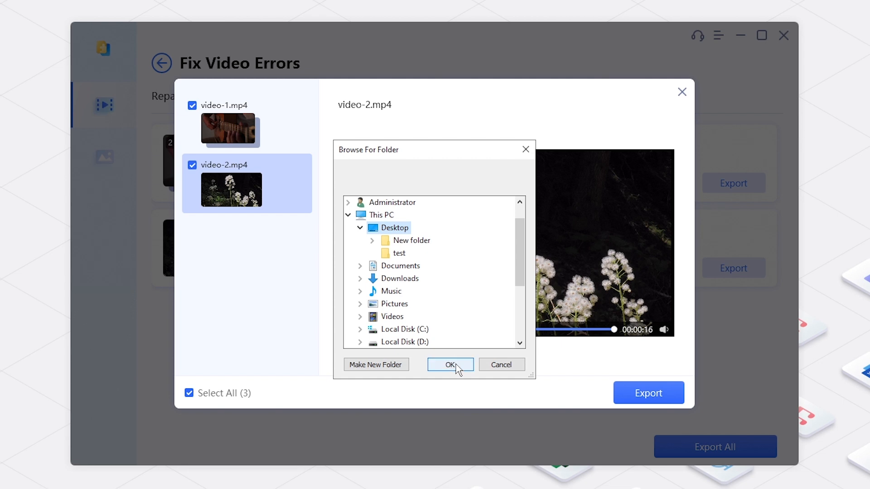
left_click(451, 364)
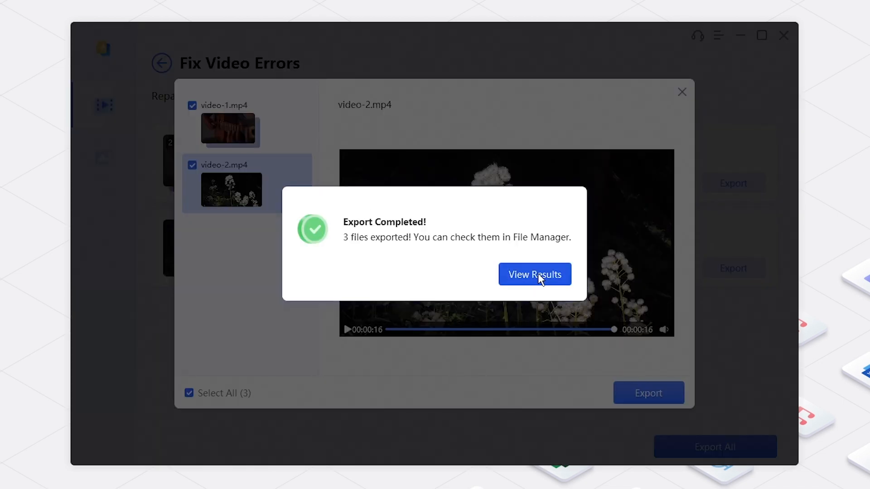
Step: Open the Desktop folder of repaired MP4s, play one clip, then close the player
left_click(534, 275)
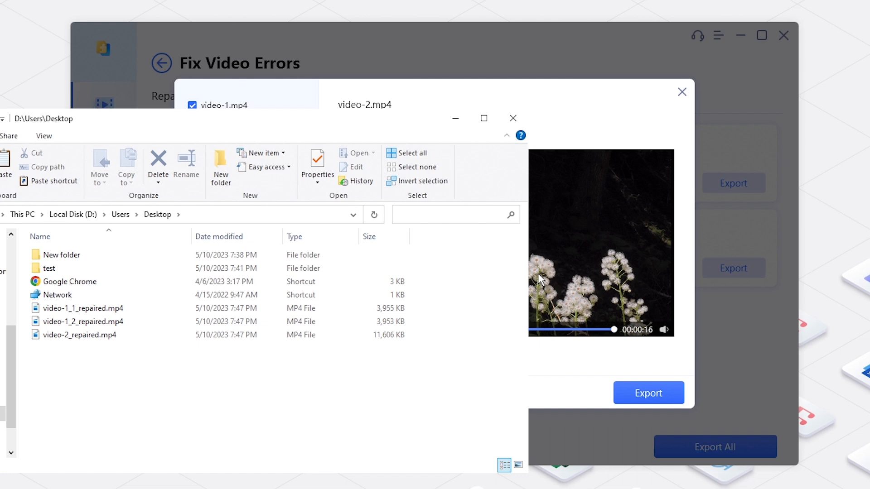
mouse_move(91, 349)
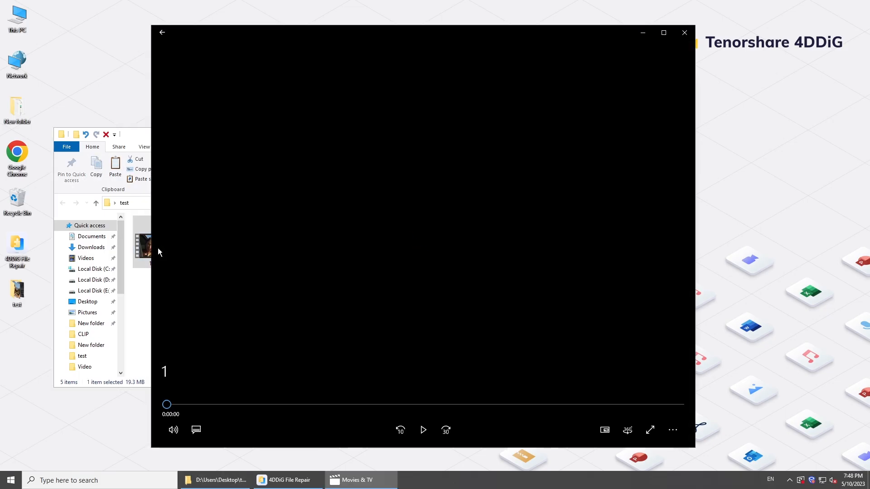
left_click(423, 430)
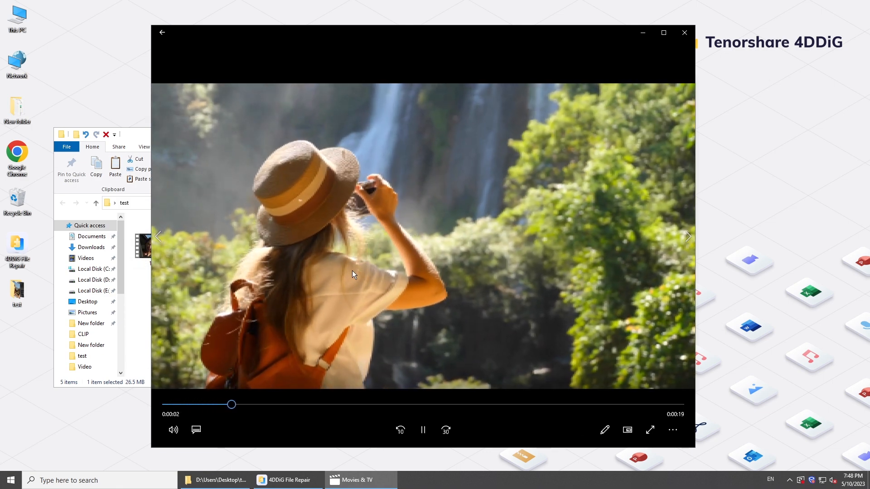
left_click(286, 480)
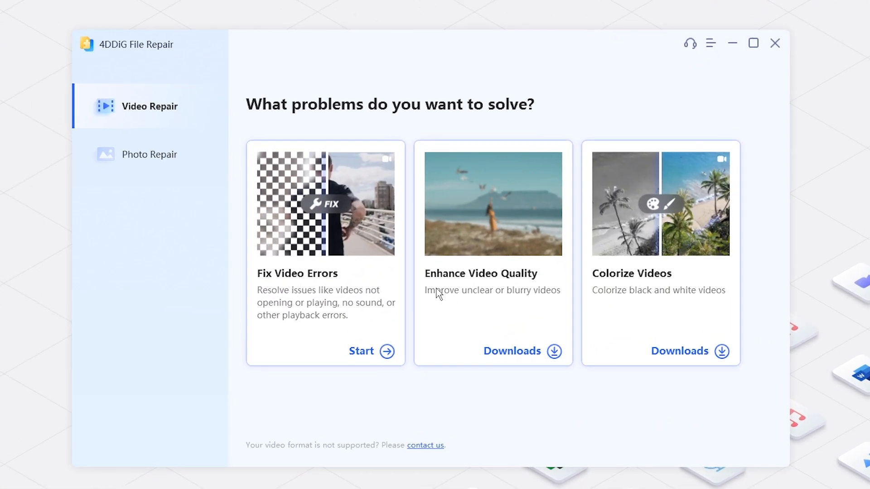
mouse_move(554, 296)
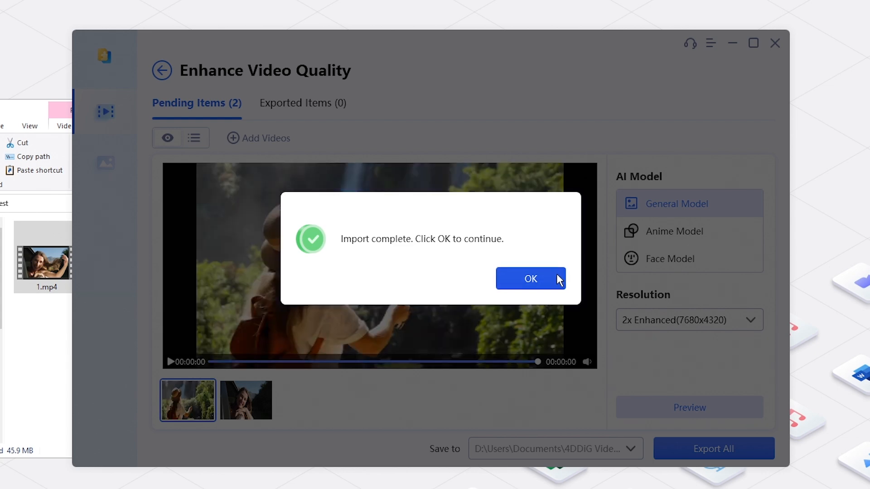
Step: Confirm the two-video import, compare Anime and Face models, then settle on General Model
left_click(530, 279)
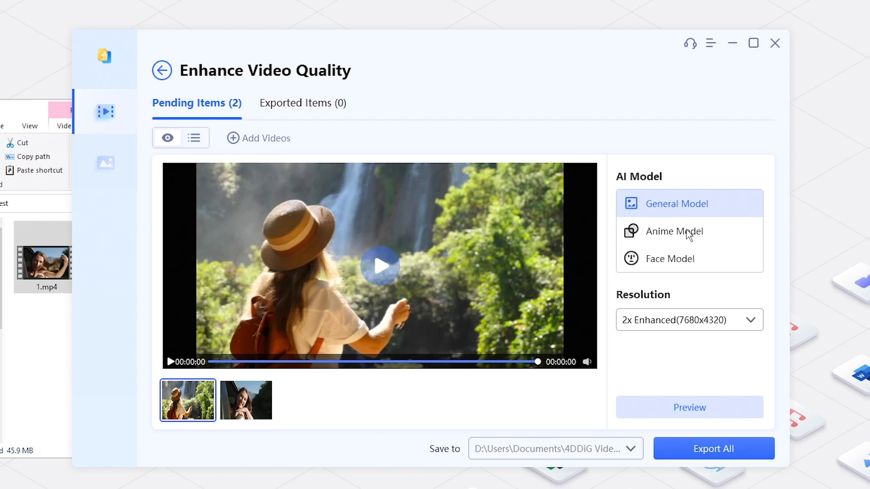
left_click(675, 232)
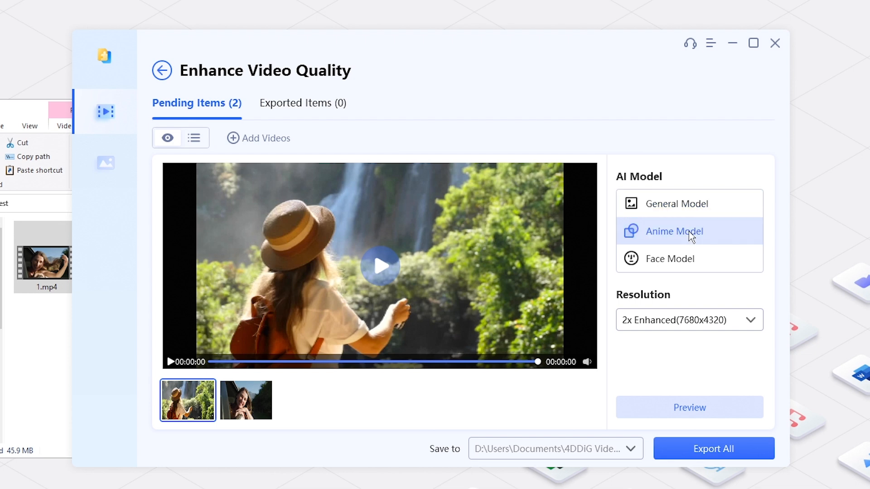
mouse_move(692, 264)
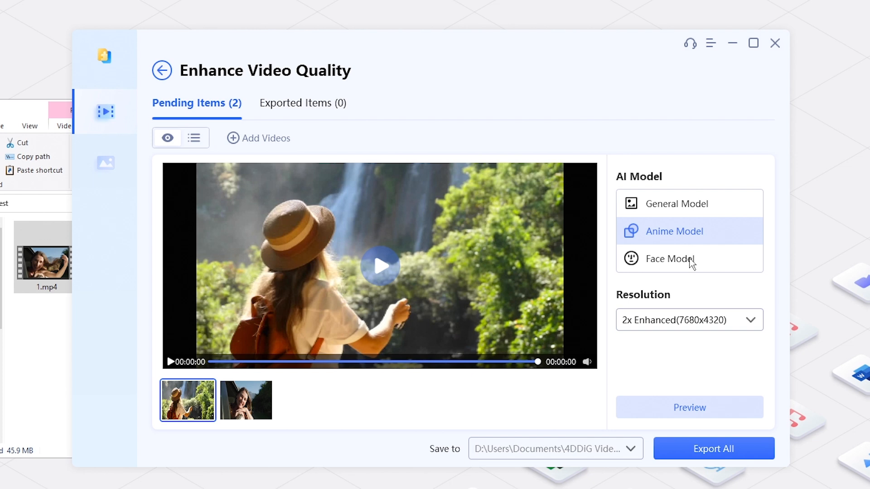
left_click(670, 260)
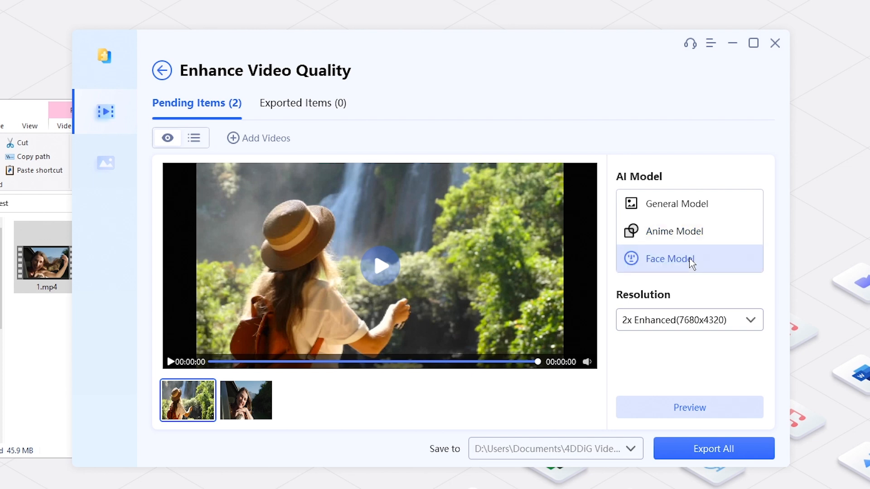
left_click(677, 203)
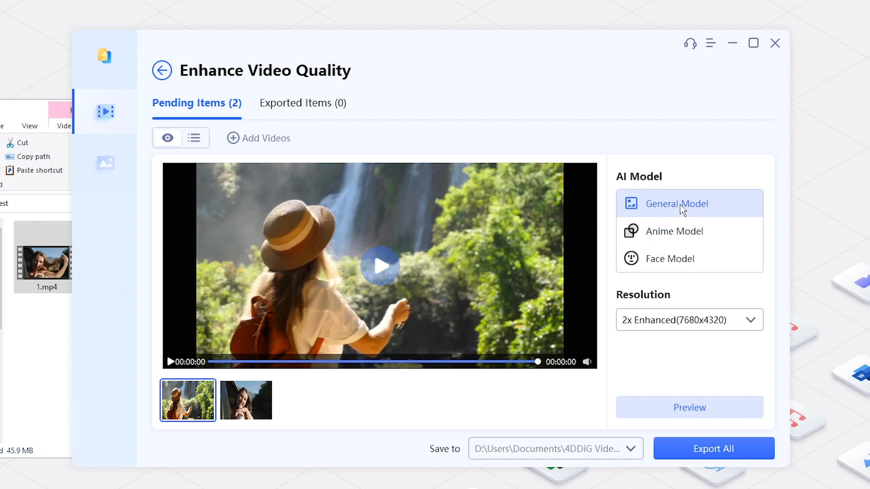
left_click(689, 319)
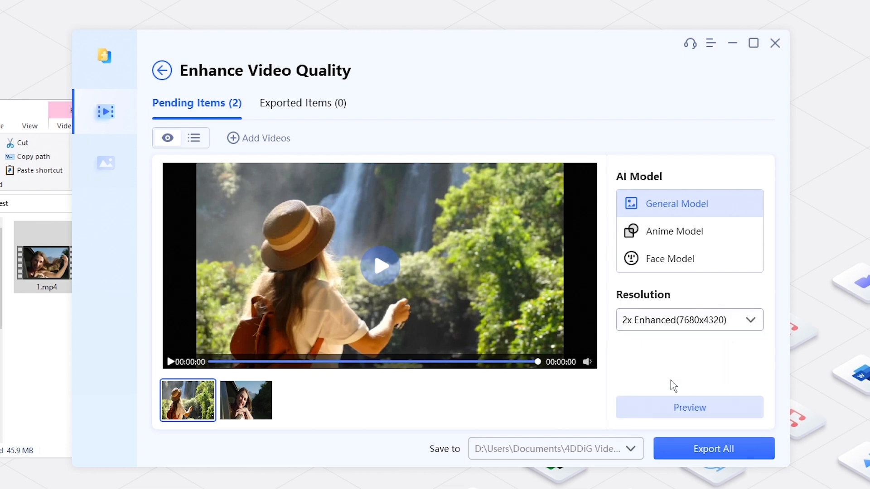
left_click(630, 449)
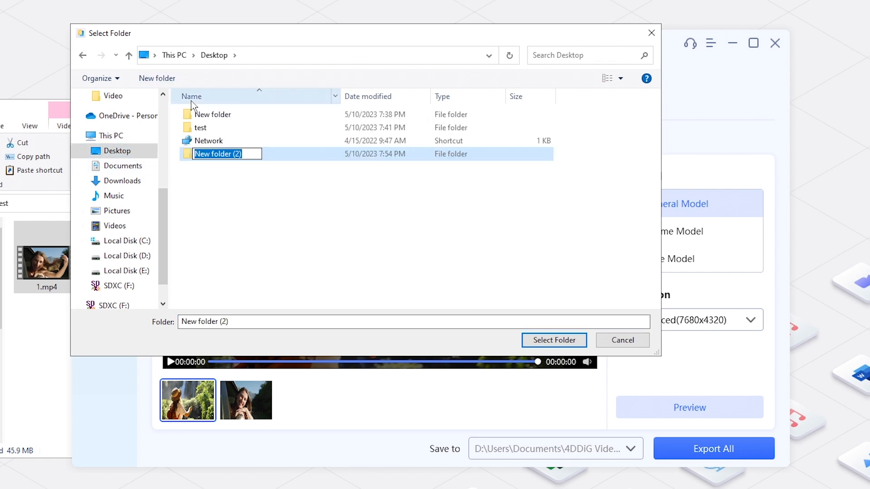
Step: Name the output folder 'enhanced', export both enhanced videos there, and dismiss the notice
type("enhanced")
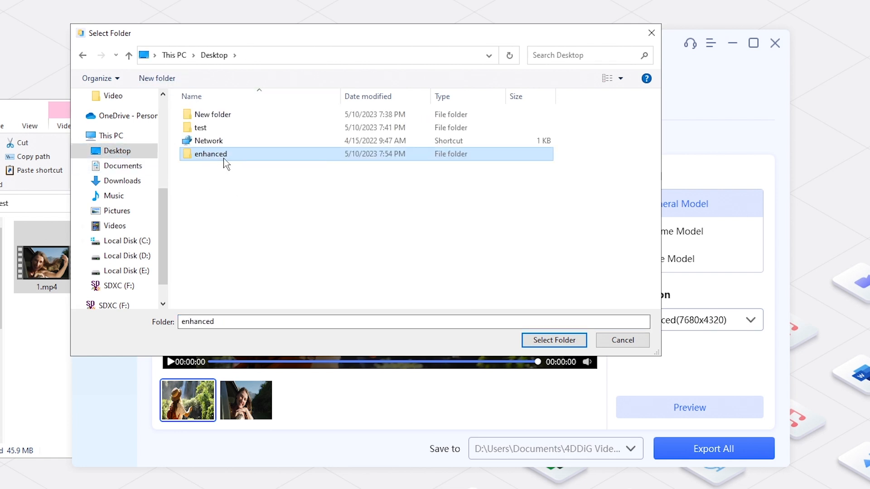
left_click(553, 341)
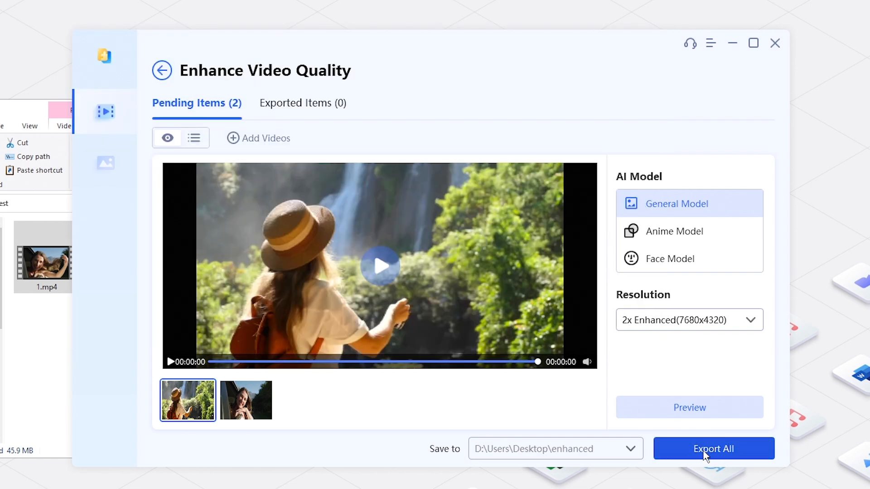
left_click(714, 449)
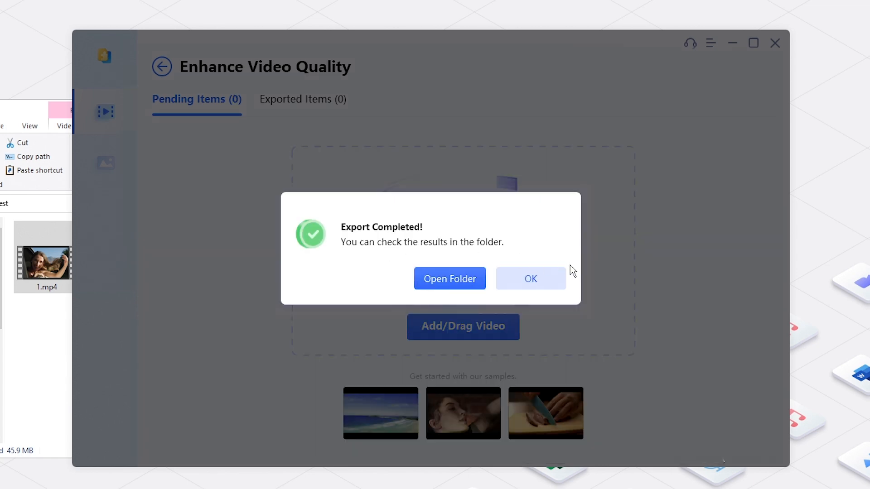
left_click(449, 279)
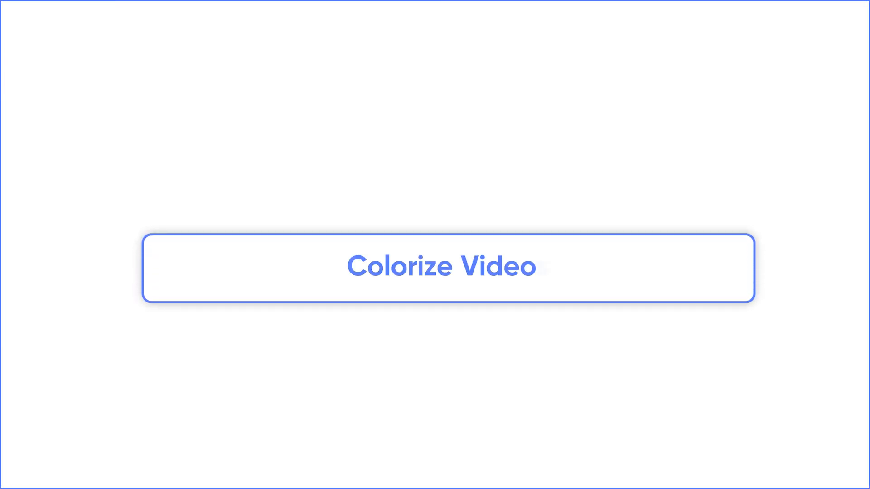
Step: Import the black-and-white road video into Colorize Videos, preview it, and export the result
left_click(442, 267)
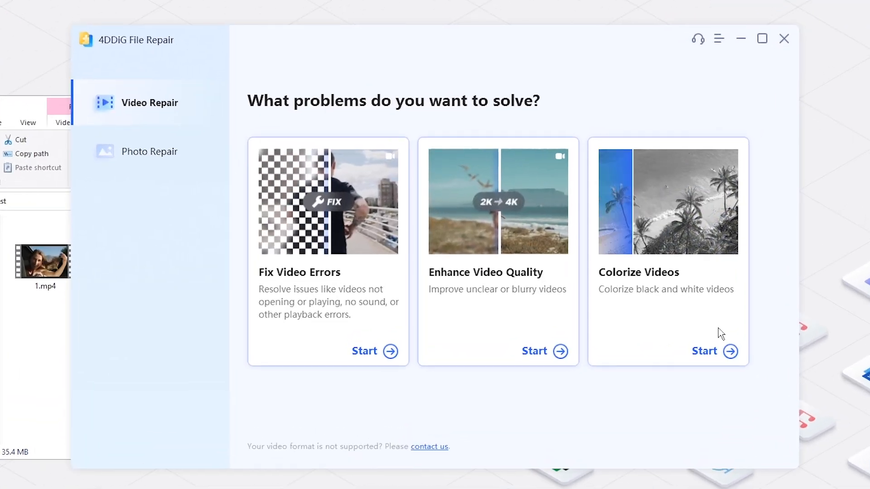
left_click(705, 351)
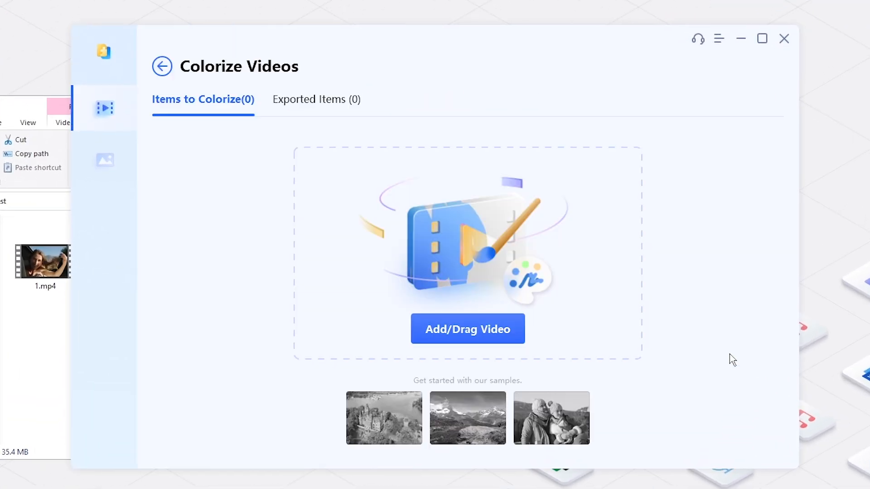
mouse_move(55, 313)
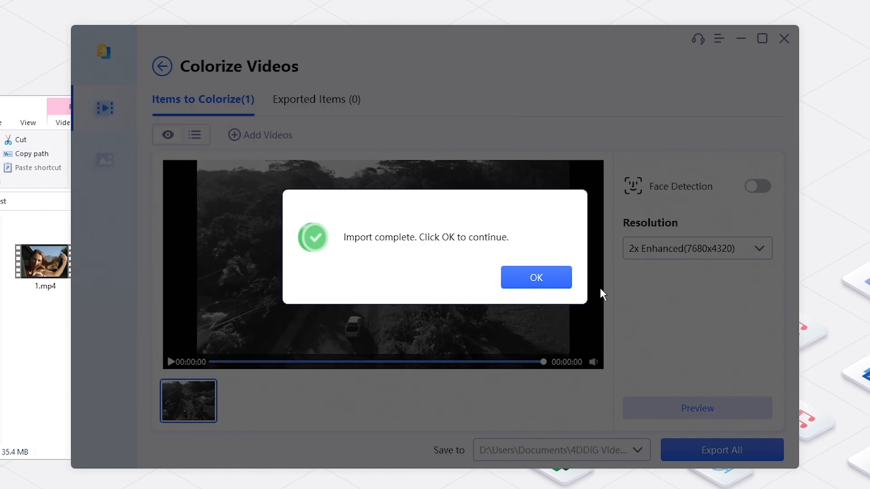
left_click(536, 278)
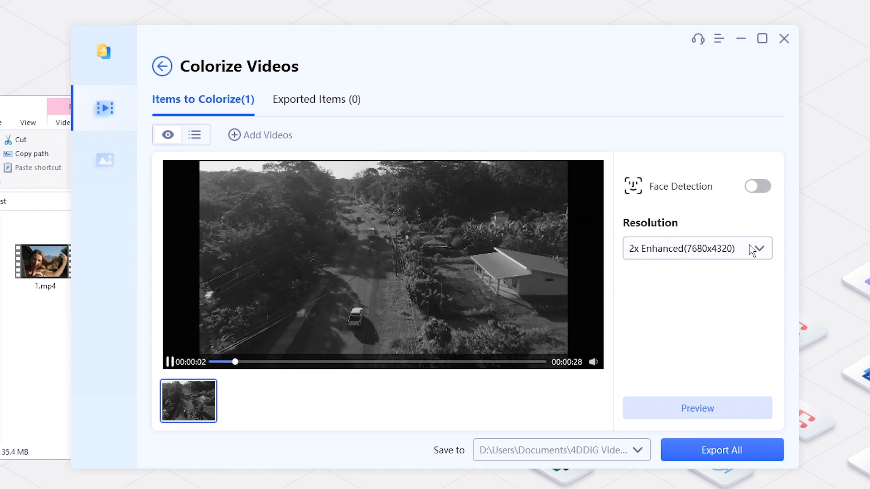
left_click(758, 249)
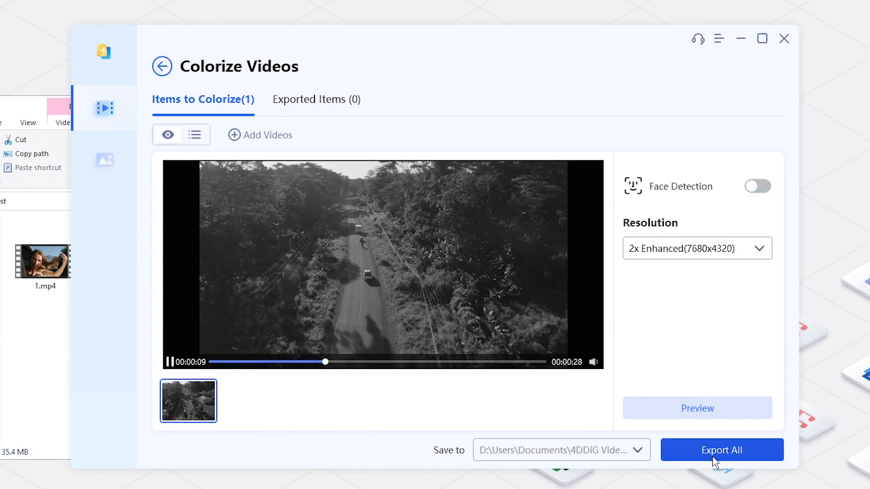
left_click(722, 450)
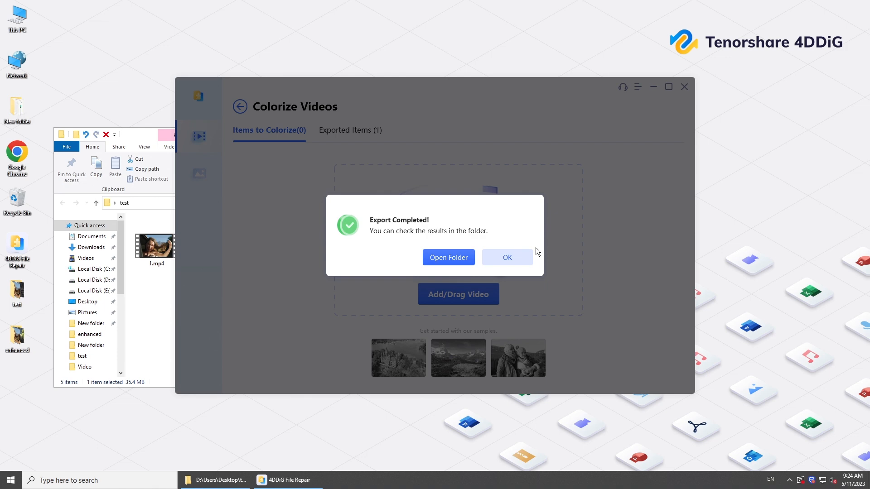
Step: Play the exported 3_enhanced.mp4, view the garbled test photos, then switch to Photo Repair
left_click(448, 257)
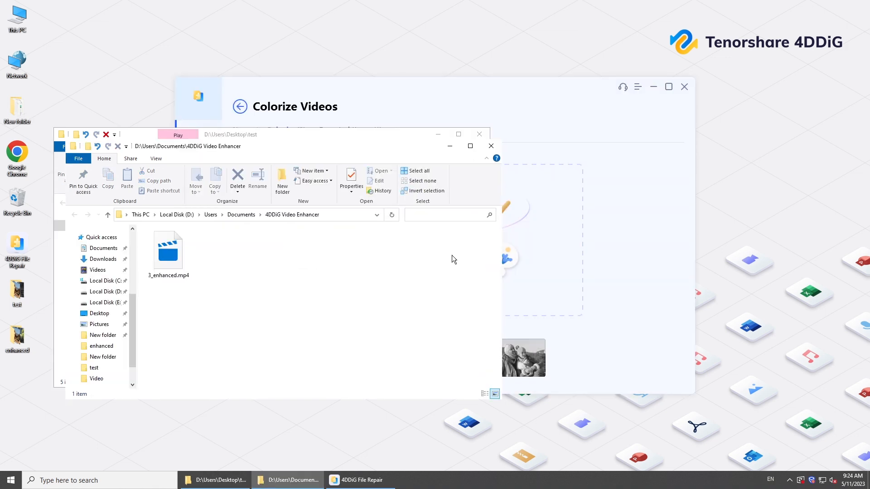
double_click(168, 249)
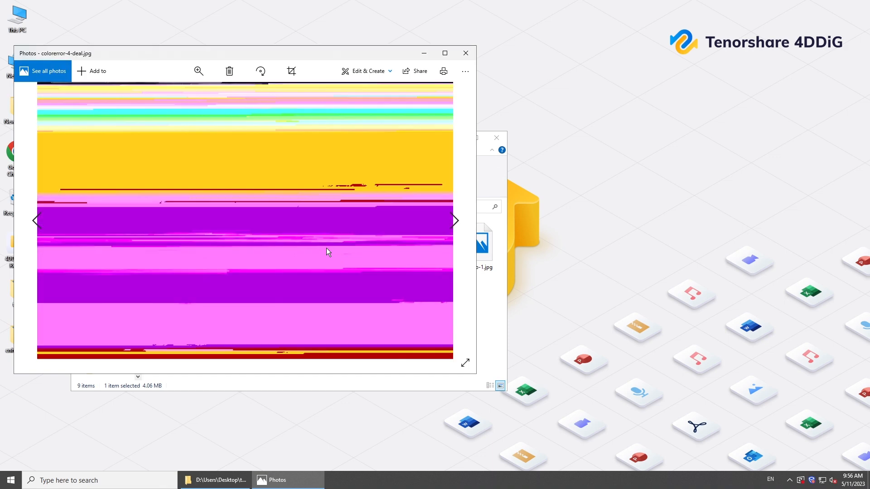
left_click(455, 220)
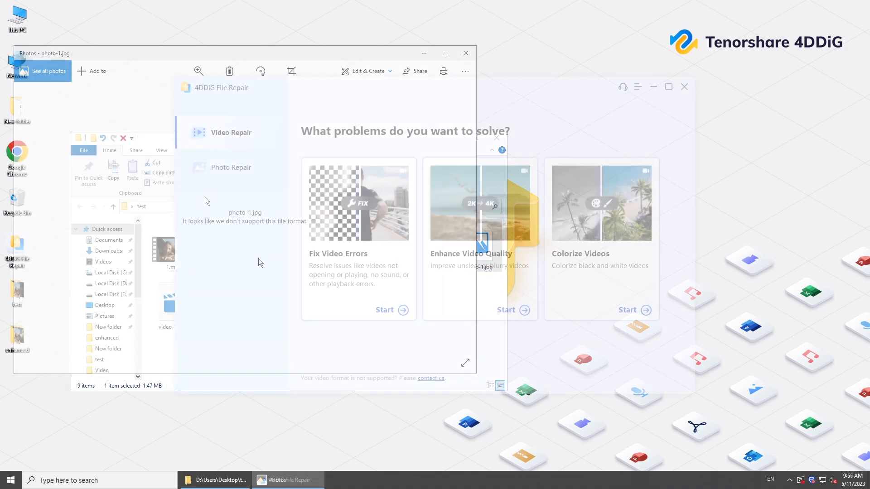
left_click(230, 167)
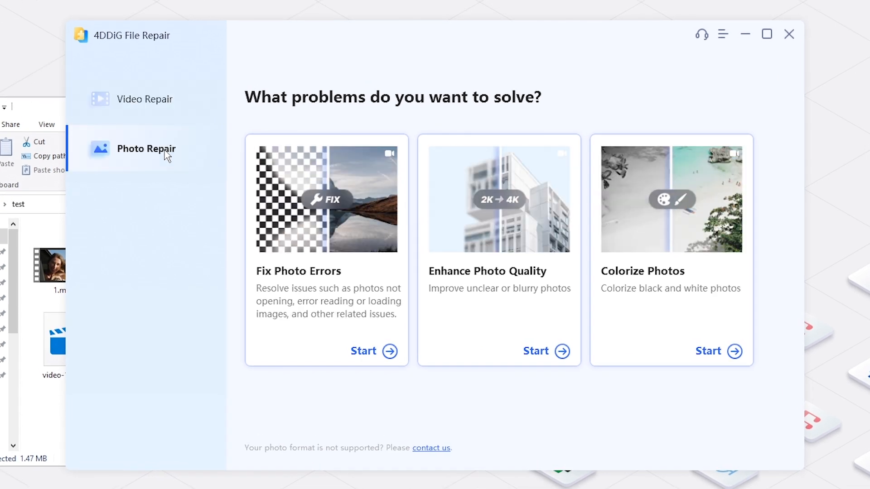
mouse_move(47, 117)
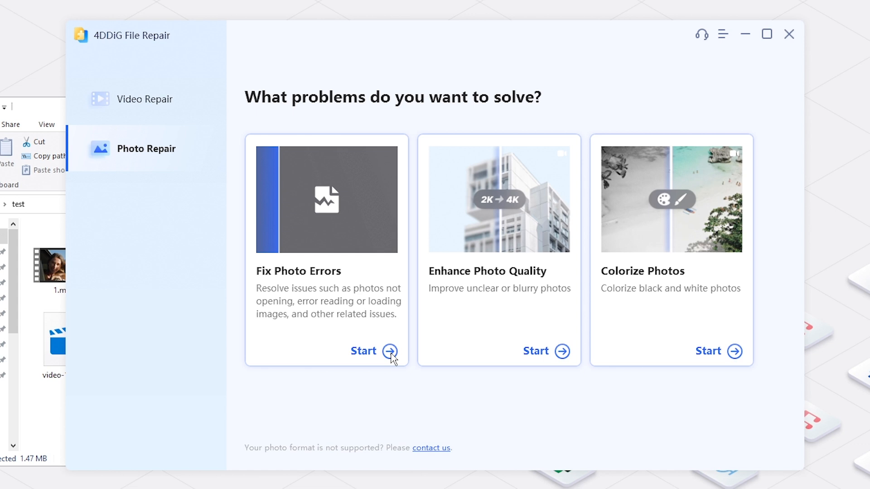
Step: Add colorerror-4-deal.jpg and photo-1.jpg to Fix Photo Errors and run the repair
left_click(374, 351)
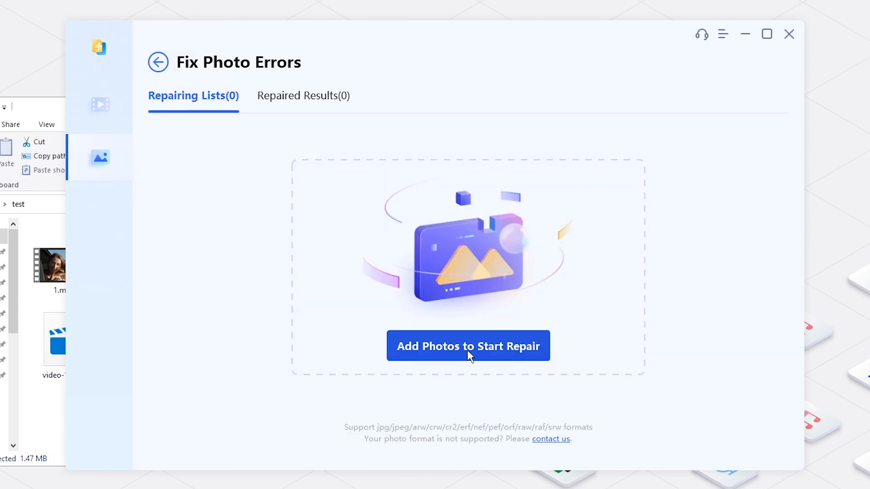
left_click(468, 346)
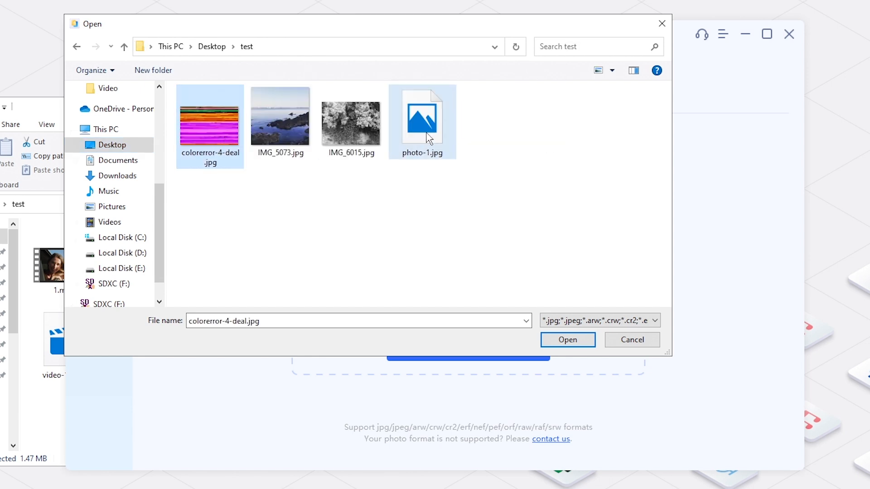
left_click(566, 339)
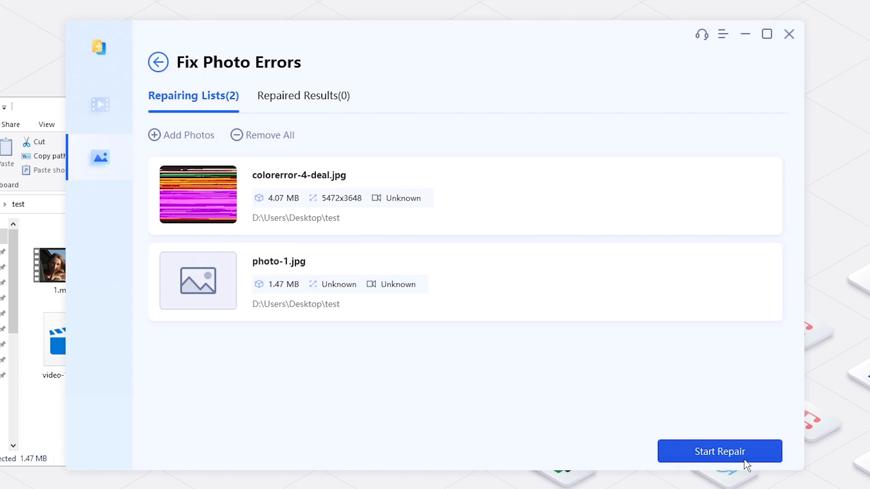
left_click(720, 452)
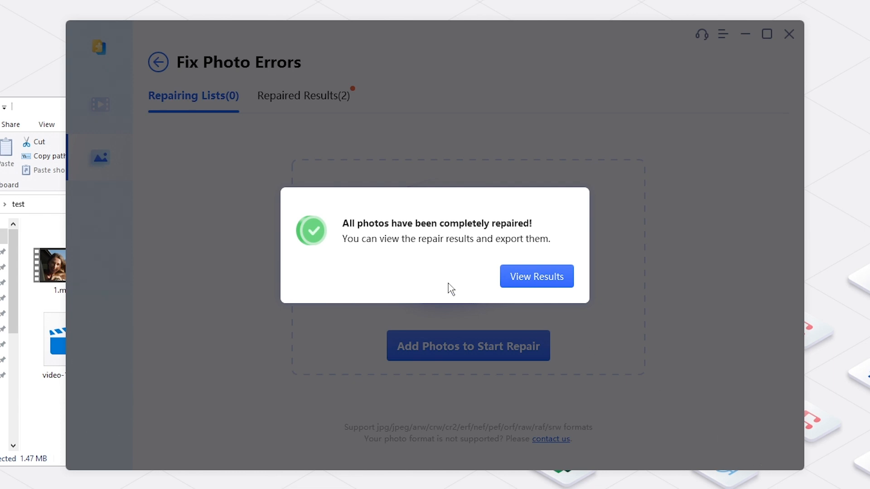
Step: Preview repaired photo-1.jpg, export both repaired photos to the Desktop, and open their folder
left_click(536, 277)
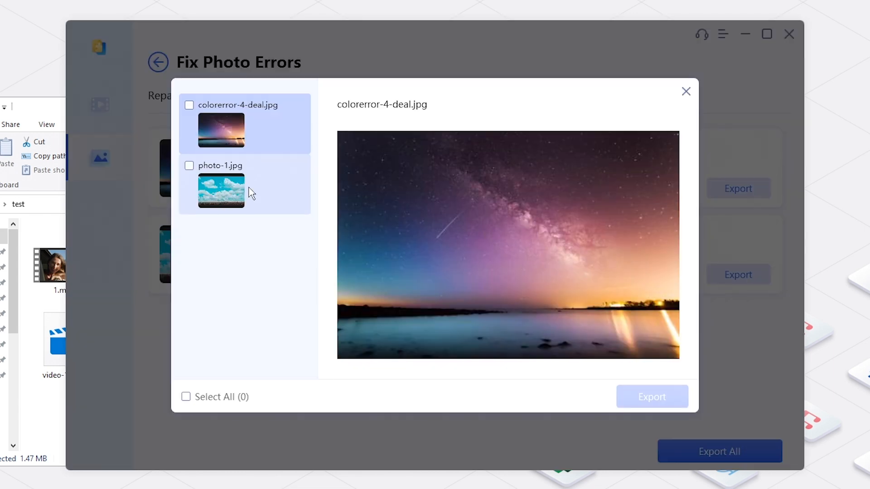
left_click(220, 190)
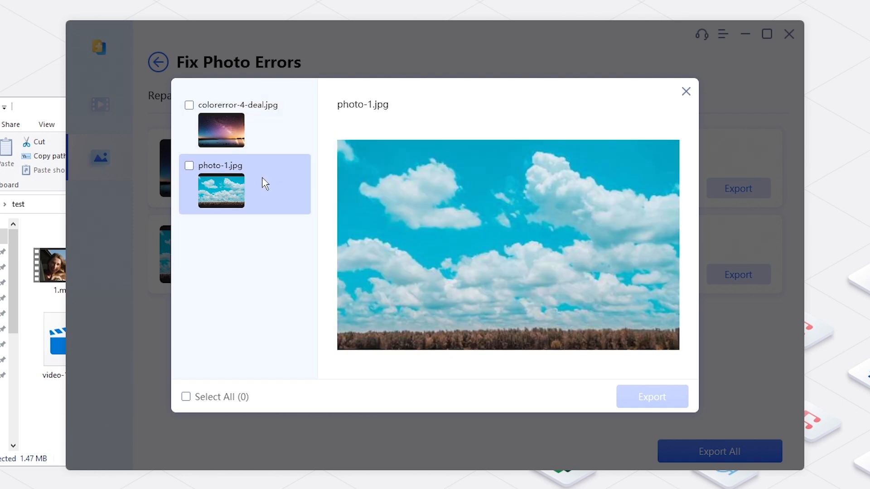
mouse_move(187, 401)
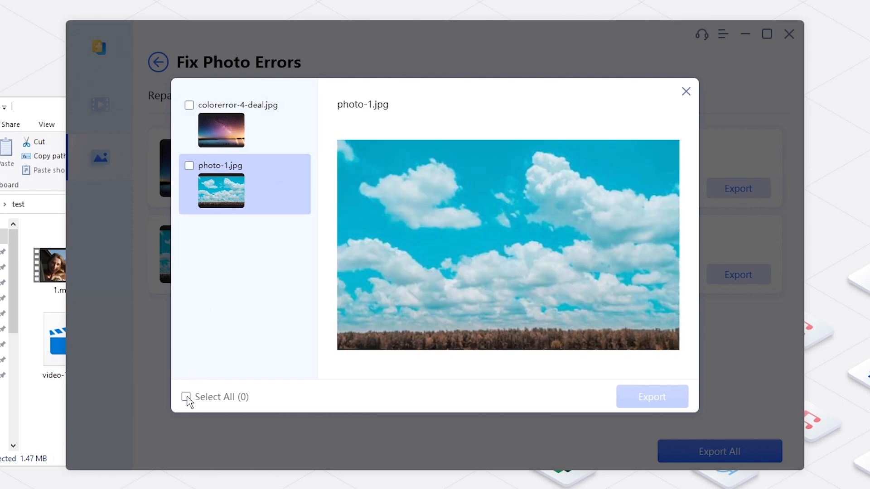
left_click(652, 397)
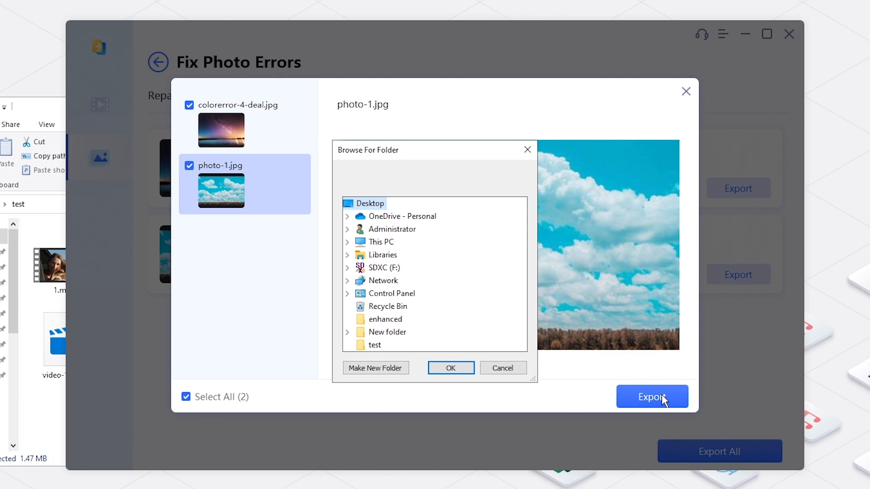
mouse_move(369, 203)
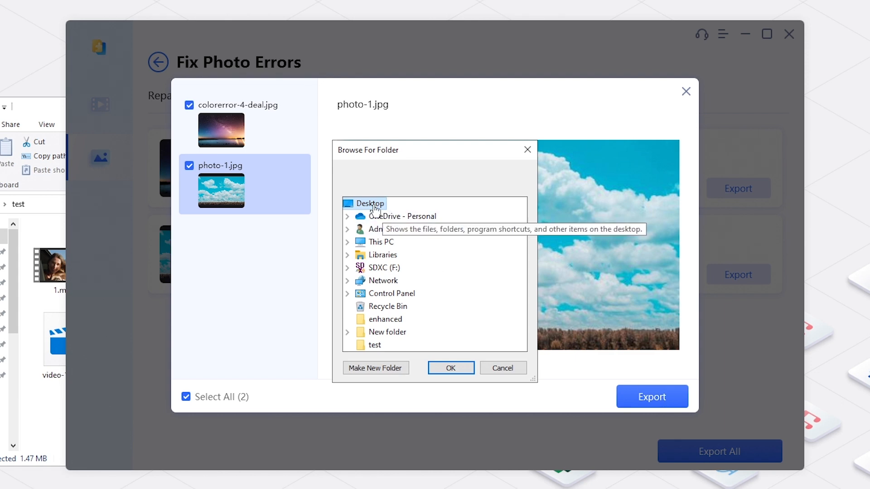
left_click(451, 368)
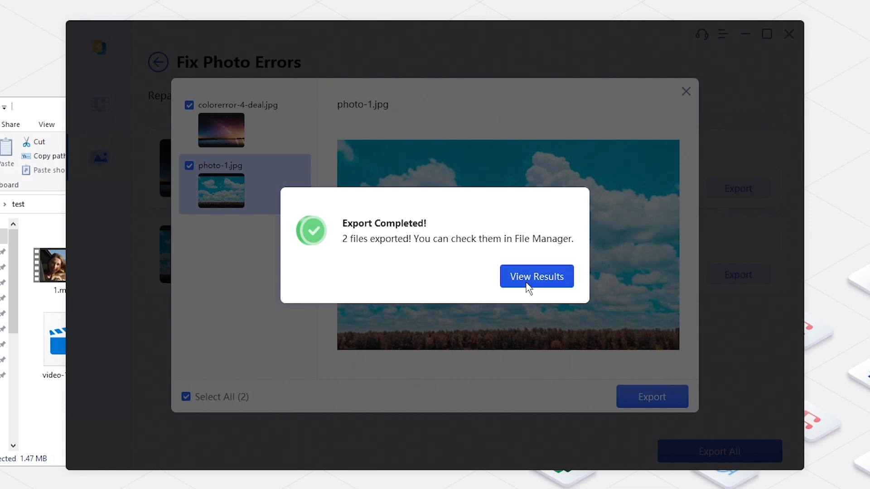
left_click(536, 276)
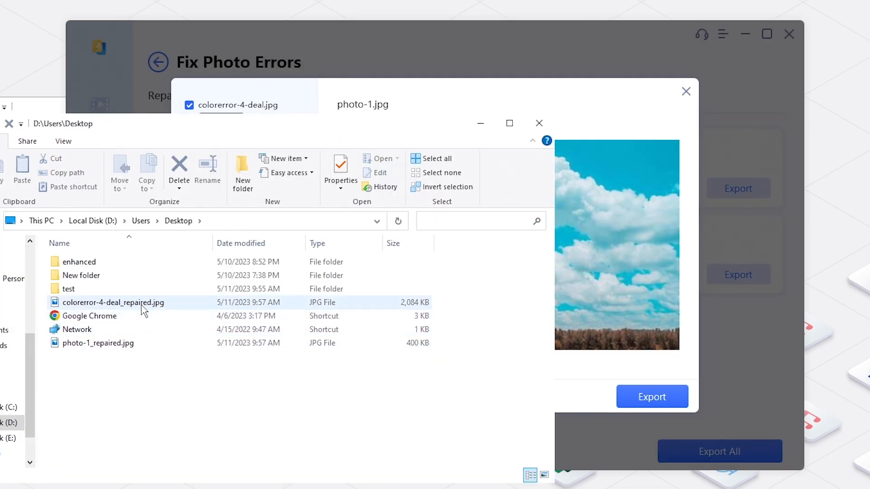
Step: View the seascape photo IMG_5073.jpg in Photos, close it, and start Enhance Photo Quality
double_click(112, 303)
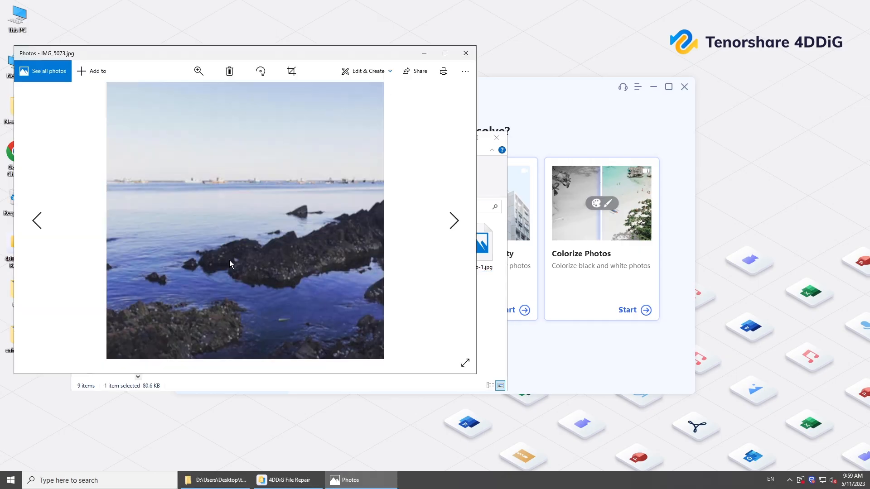
left_click(198, 71)
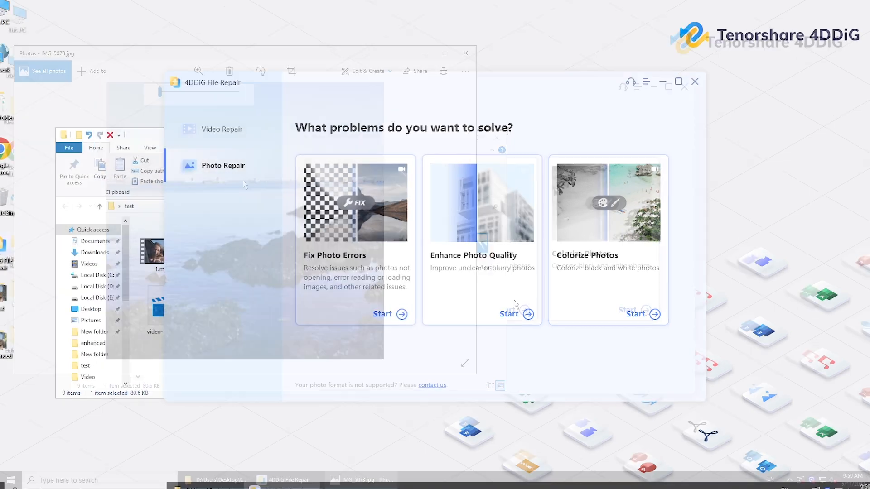
left_click(509, 314)
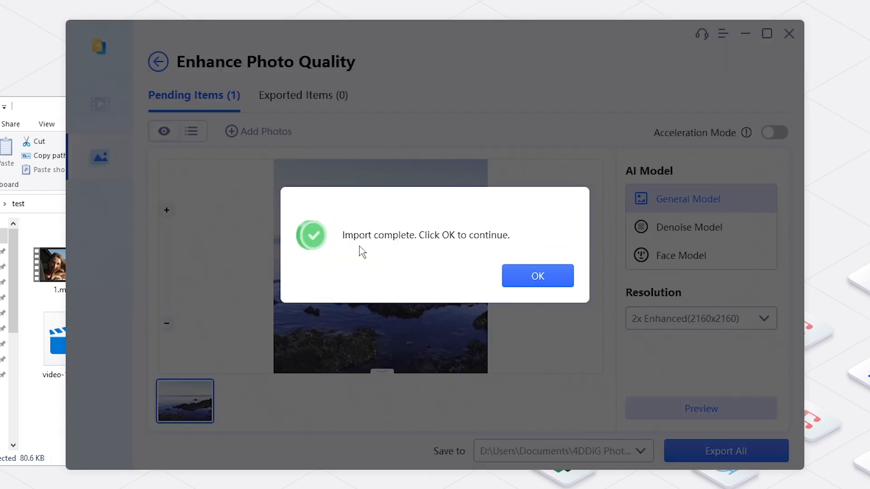
mouse_move(537, 276)
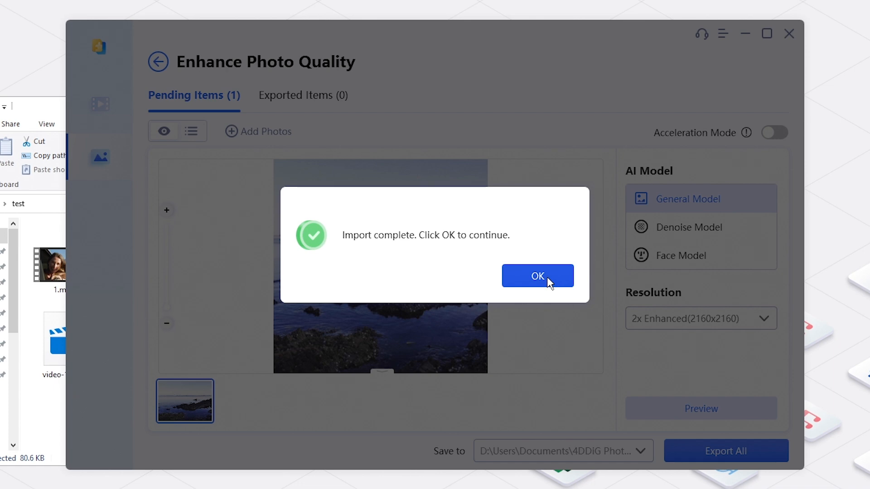
Step: Load the seascape photo, try the Denoise and Face models, then open the save-folder chooser
left_click(536, 276)
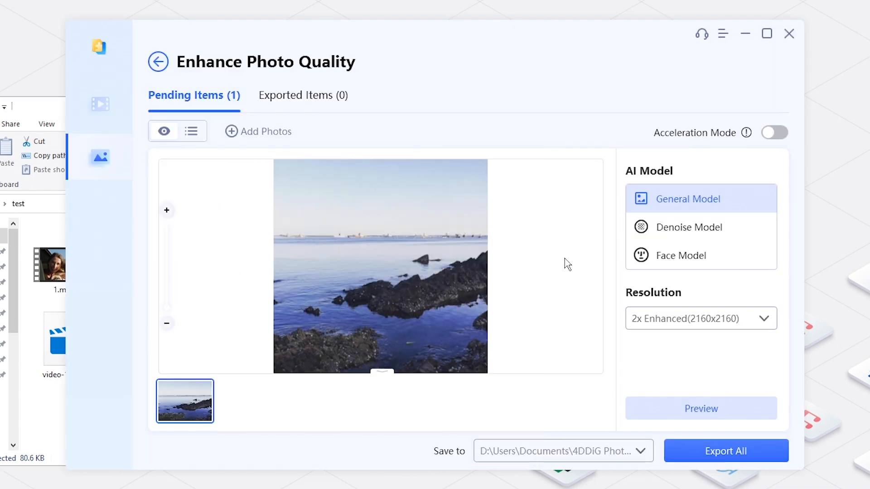
mouse_move(460, 278)
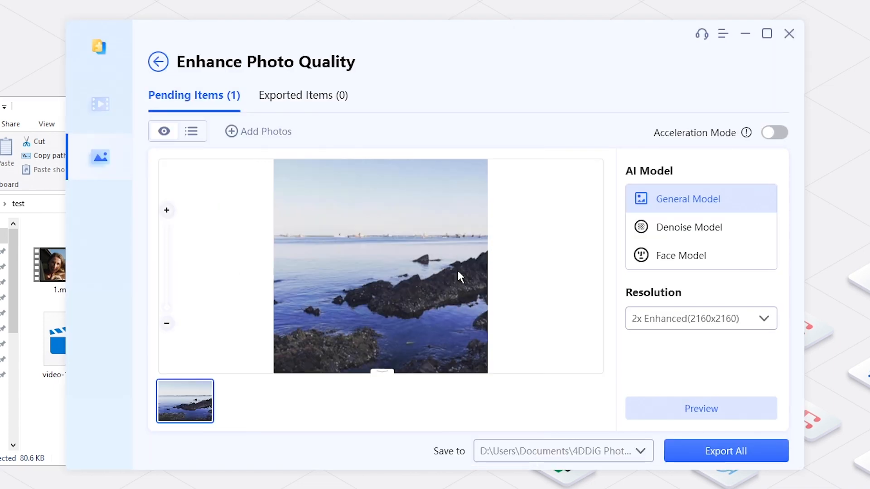
left_click(689, 227)
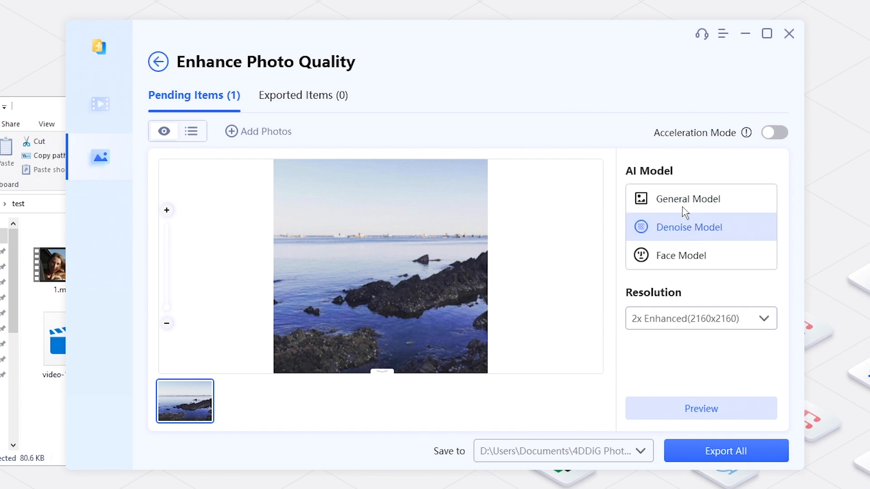
left_click(681, 255)
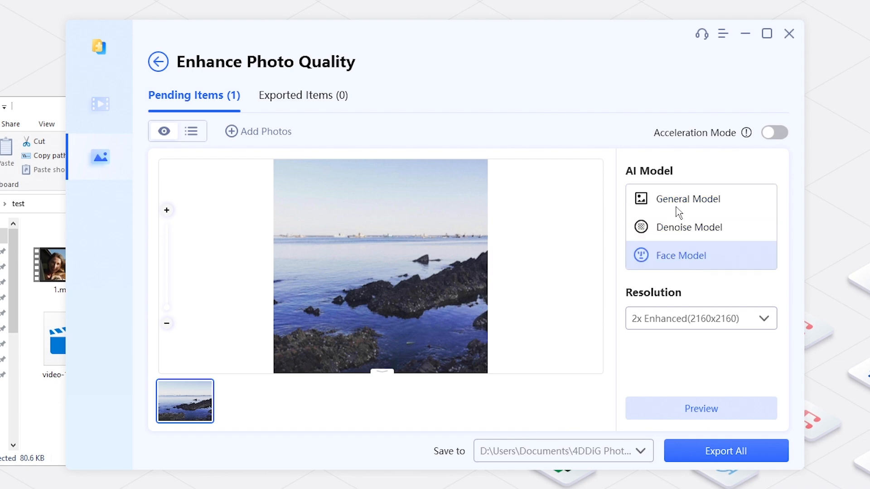
left_click(701, 319)
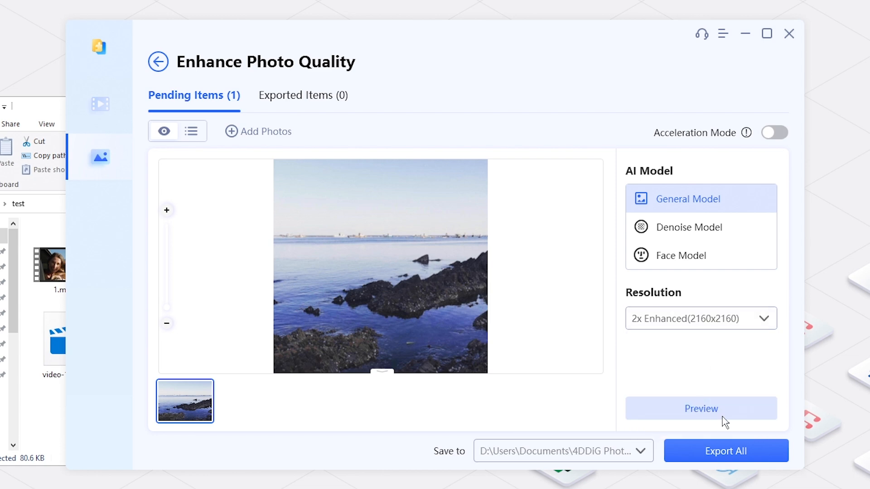
left_click(641, 451)
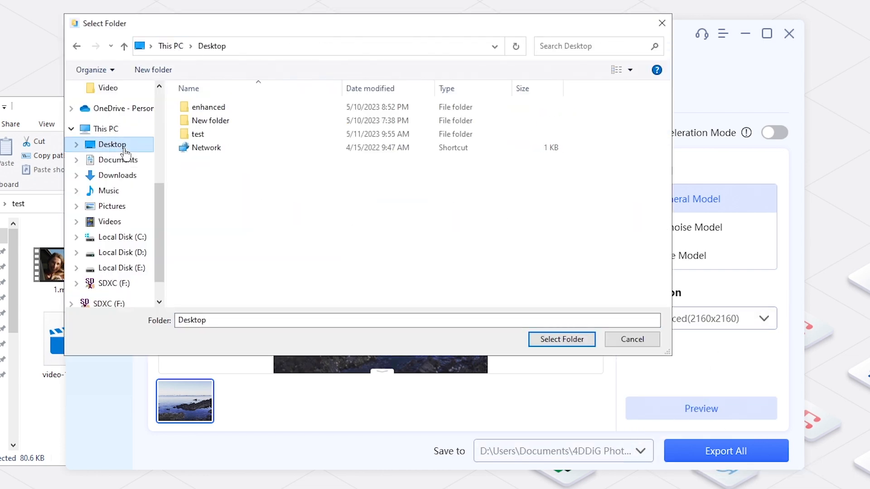
Step: Export IMG_5073_enhanced.JPG into a new Desktop folder 'photo enhanced' and open that folder
left_click(153, 69)
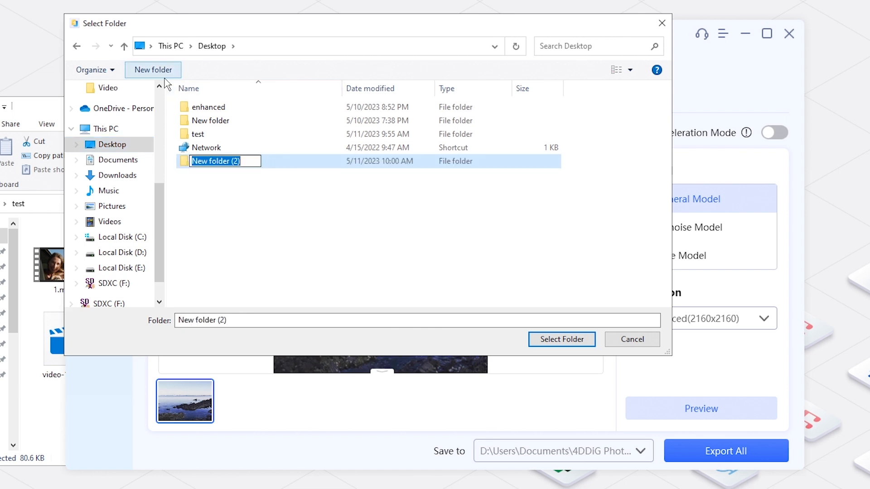
type("photo enhanced")
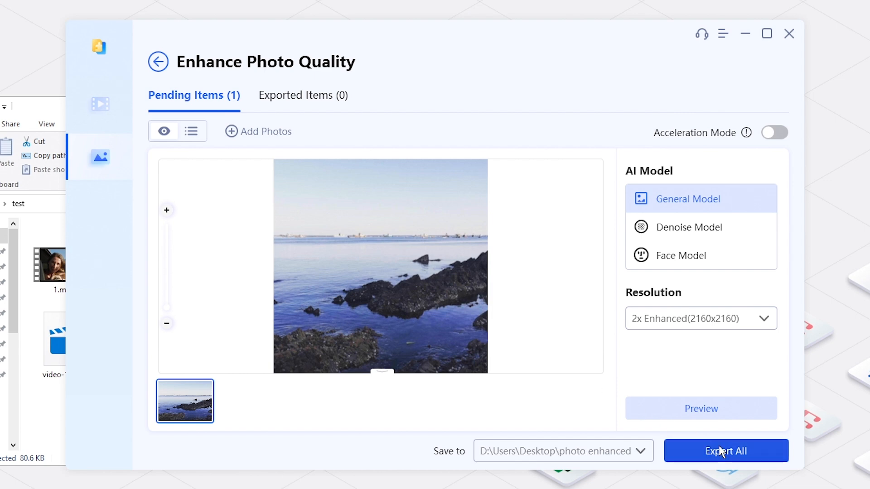
left_click(725, 450)
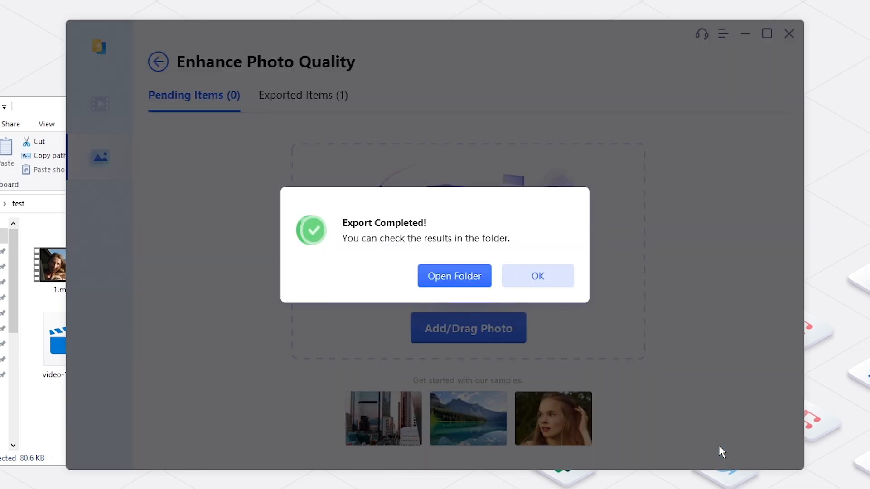
left_click(537, 276)
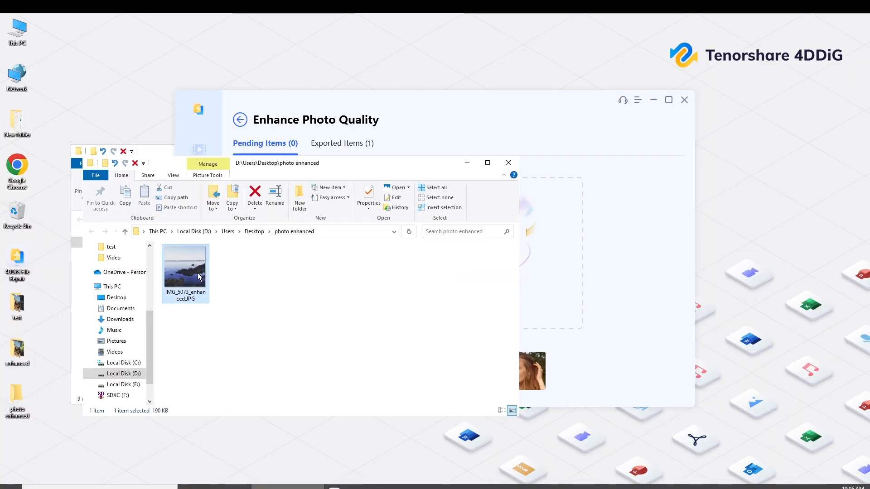
Step: Open IMG_5073_enhanced.JPG from the photo enhanced folder to view it
double_click(185, 267)
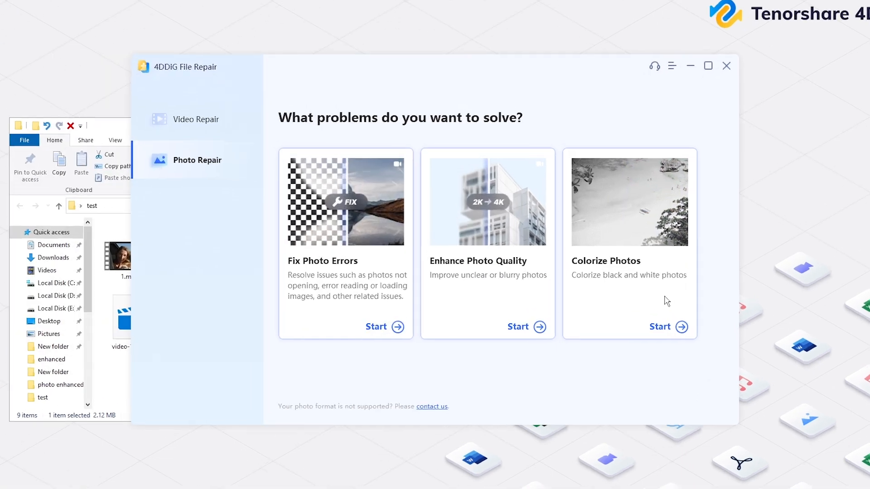
Step: Start Colorize Photos and import IMG_6015.jpg from the test folder
left_click(660, 327)
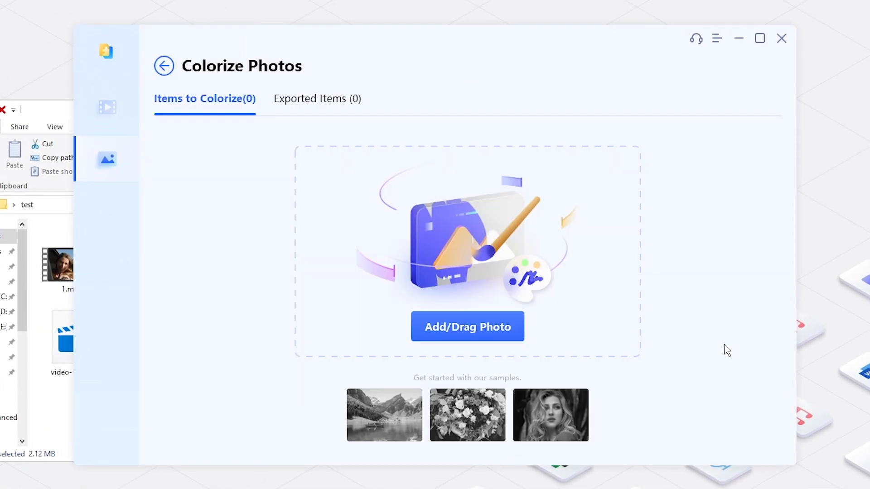
mouse_move(463, 337)
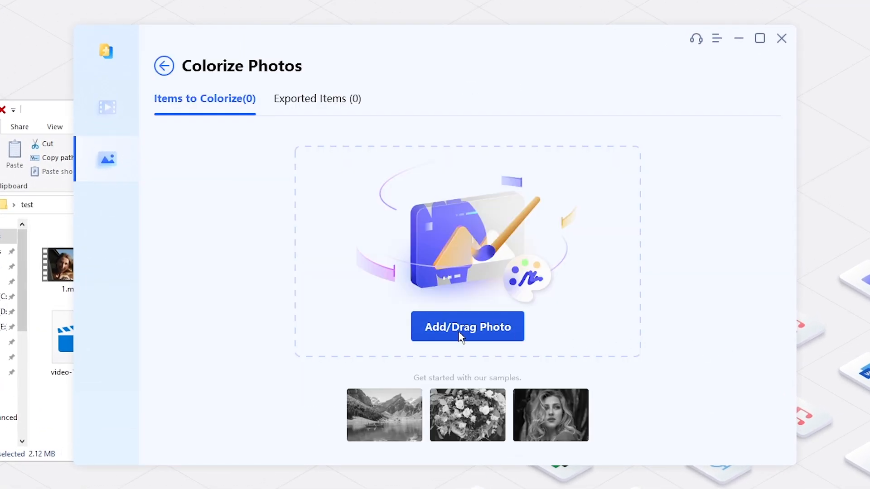
left_click(468, 326)
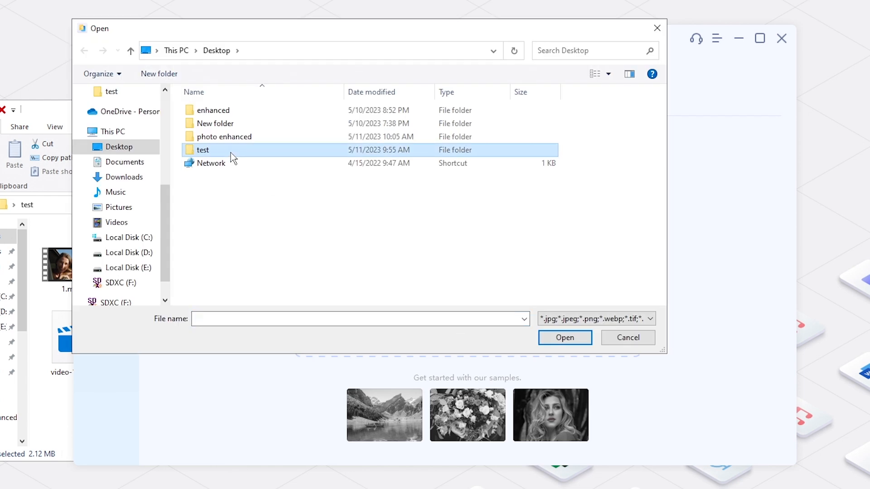
double_click(203, 150)
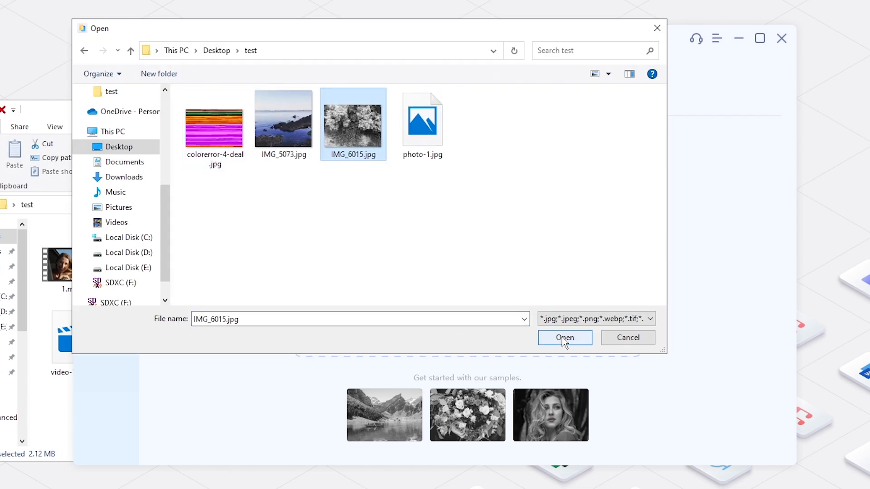
left_click(565, 338)
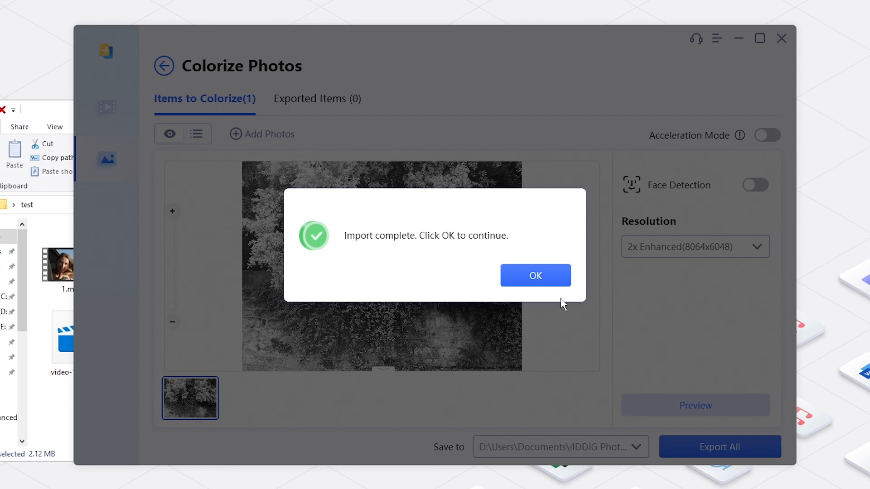
Step: Dismiss the import message and export IMG_6015.jpg at 2x Enhanced to the 'photo enhanced' folder
left_click(534, 276)
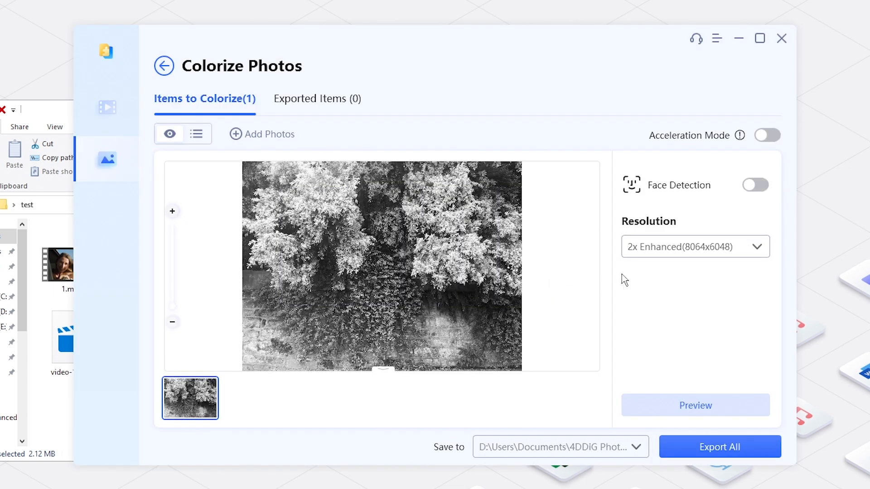
mouse_move(764, 197)
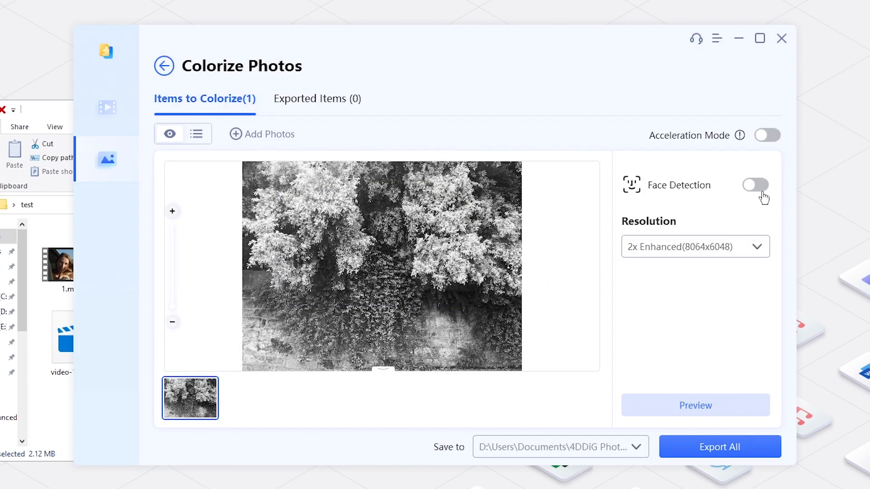
mouse_move(763, 262)
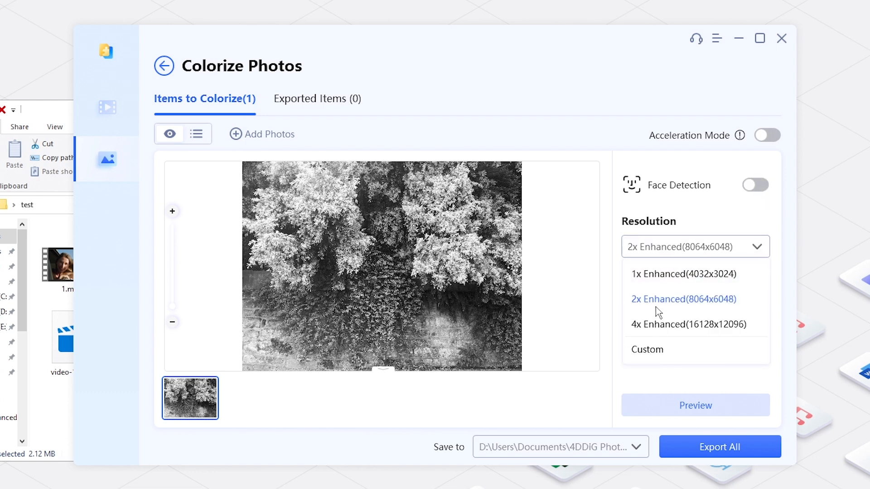
left_click(683, 299)
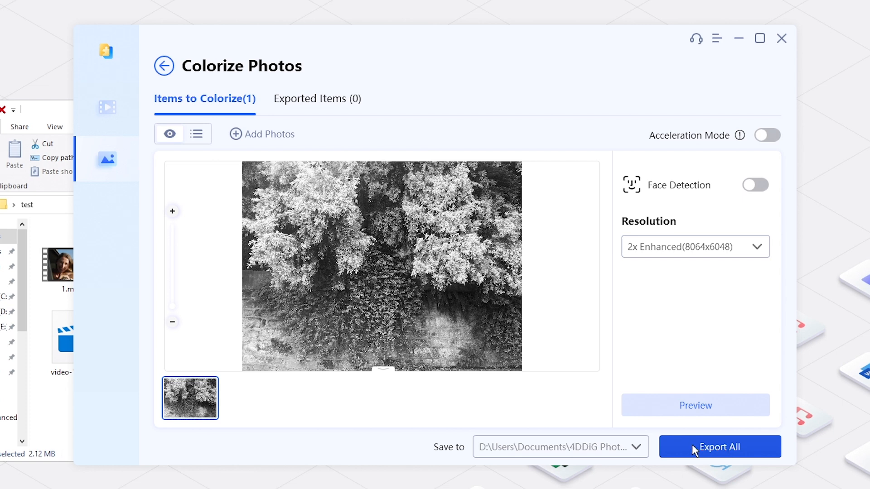
left_click(634, 447)
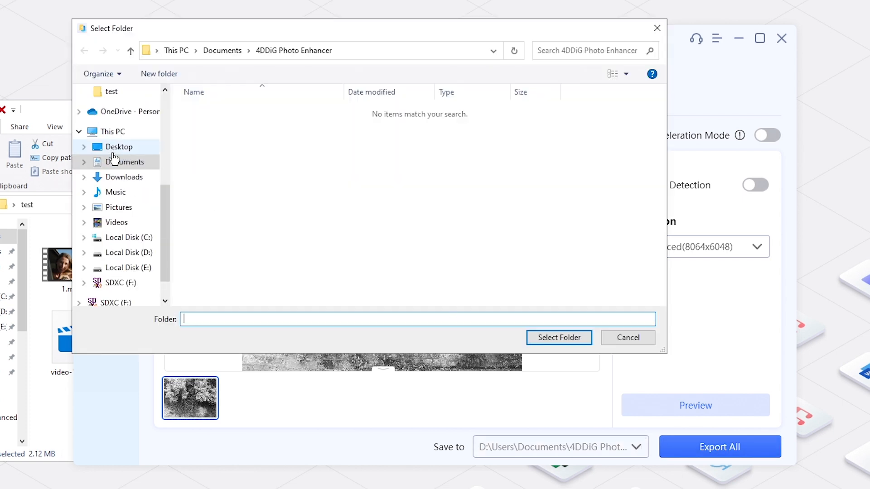
left_click(559, 337)
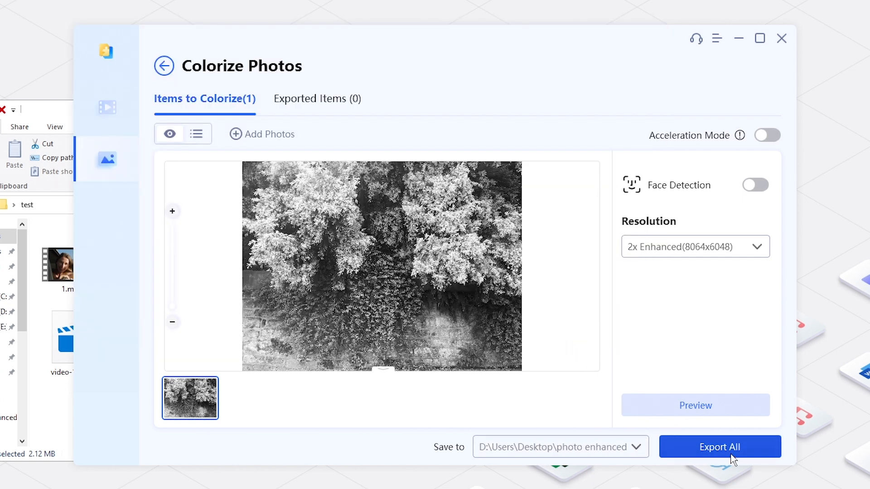
left_click(719, 447)
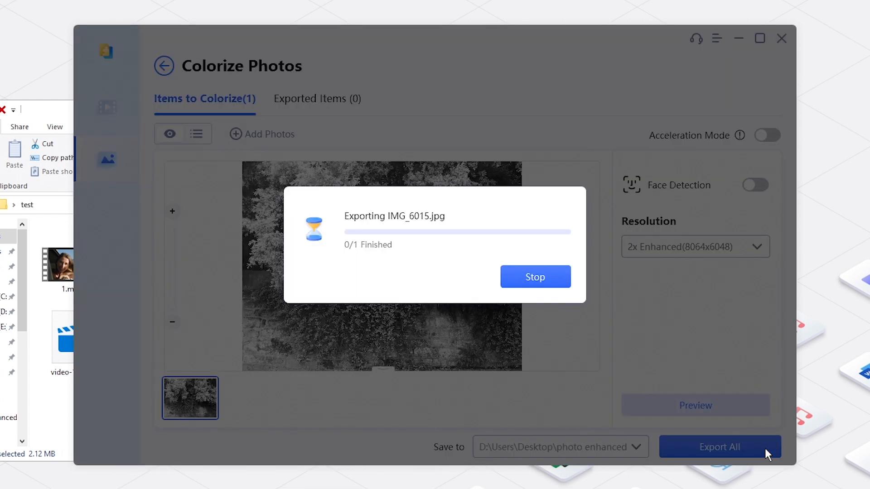